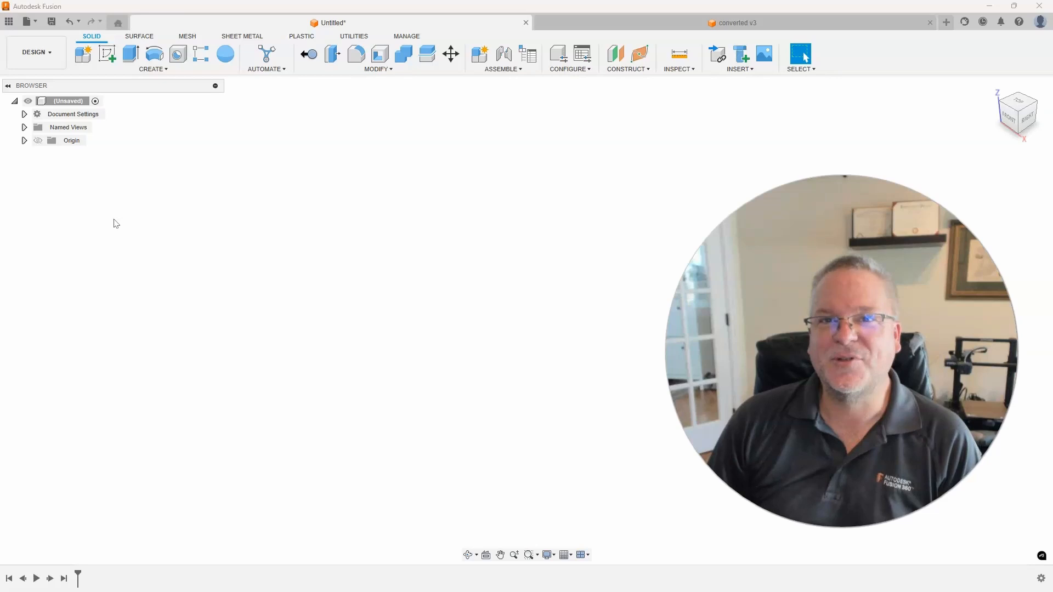
{"action": "mouse_move", "coordinate": [270, 269]}
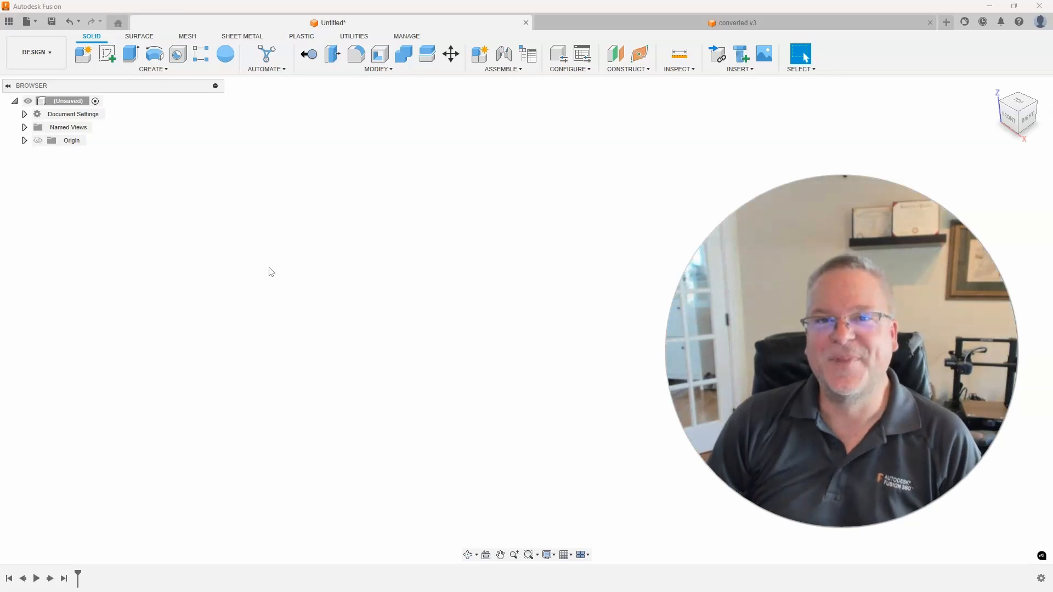
Bring up the converted v3 design tab holding the terrain mesh body.
{"action": "left_click", "coordinate": [735, 22]}
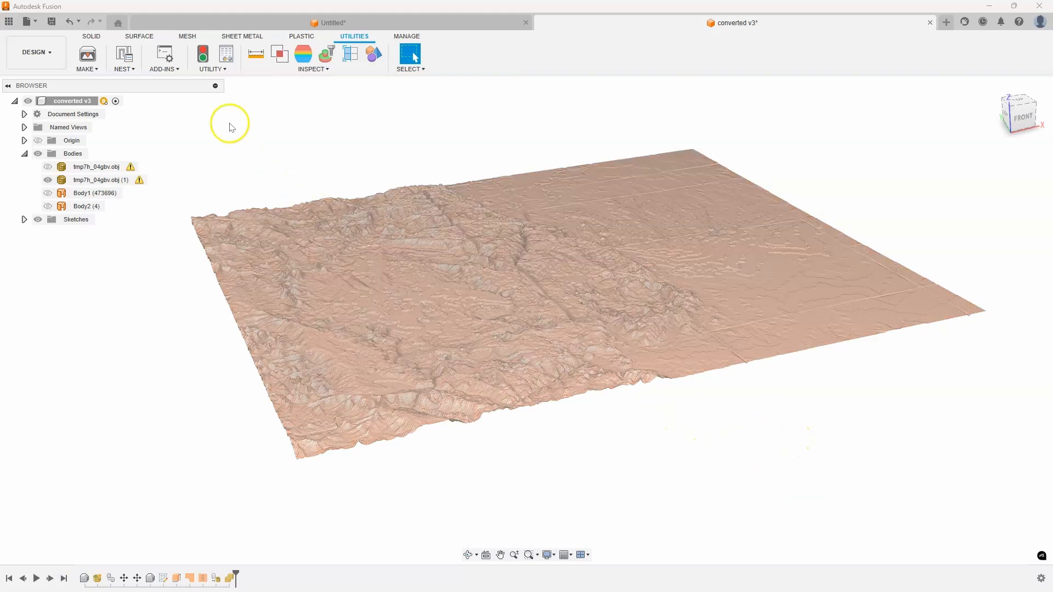
{"action": "left_click", "coordinate": [162, 69]}
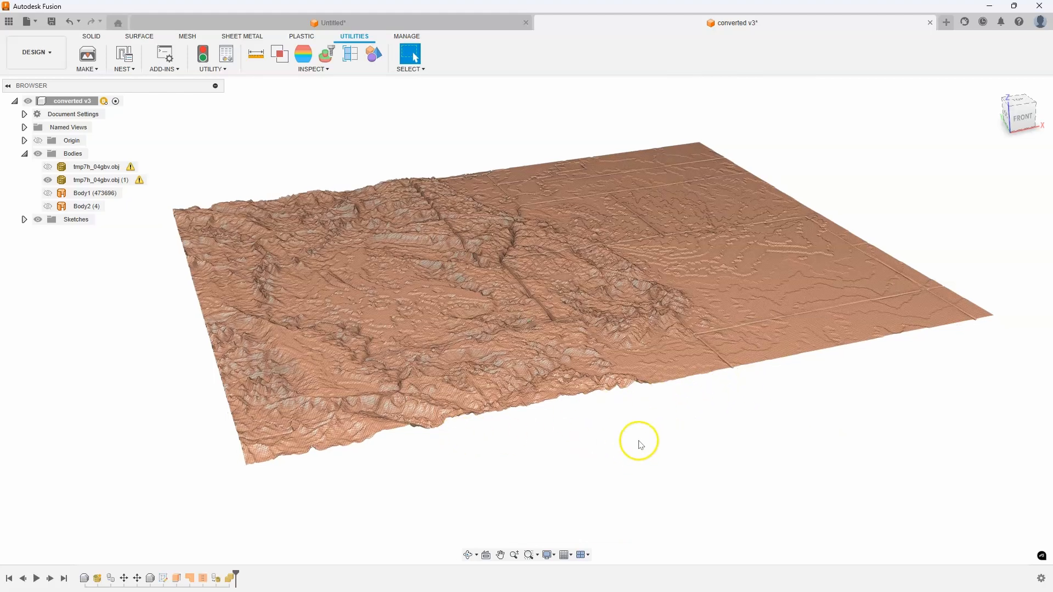
{"action": "left_click_drag", "start_coordinate": [638, 444], "coordinate": [269, 479]}
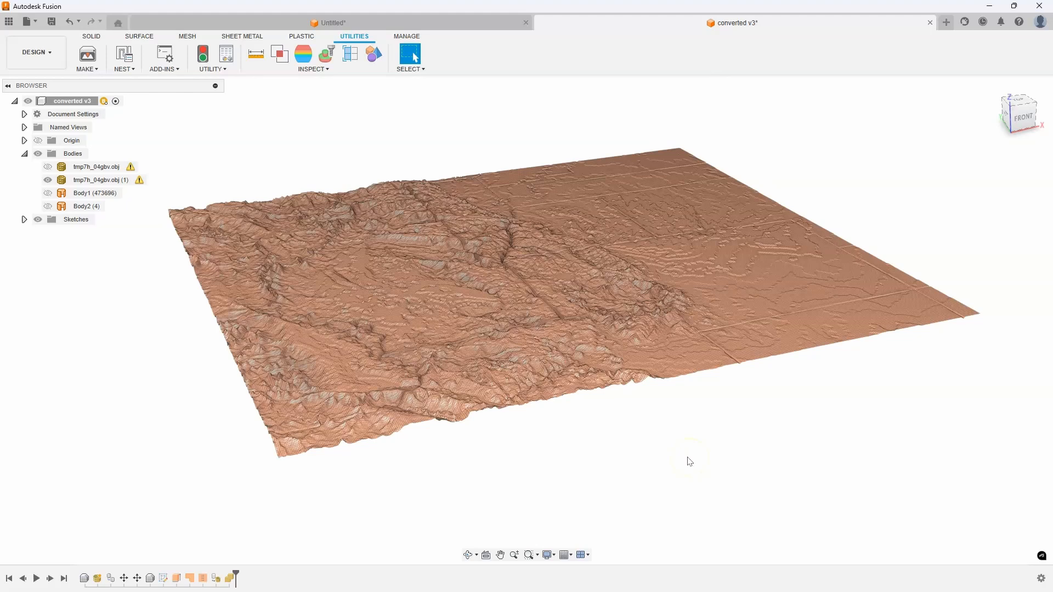
{"action": "left_click", "coordinate": [688, 455]}
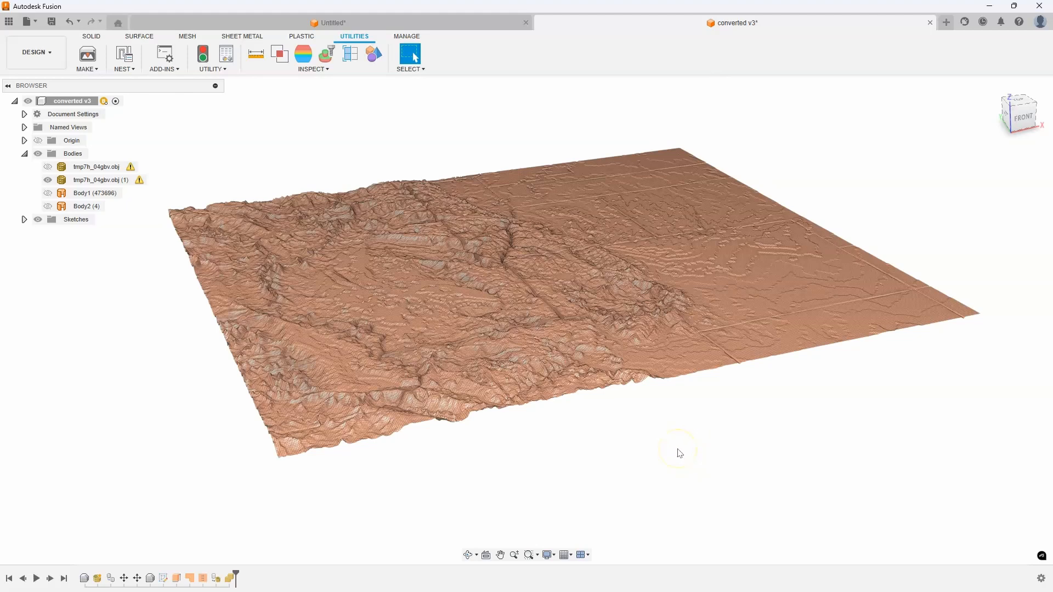
{"action": "mouse_move", "coordinate": [952, 48]}
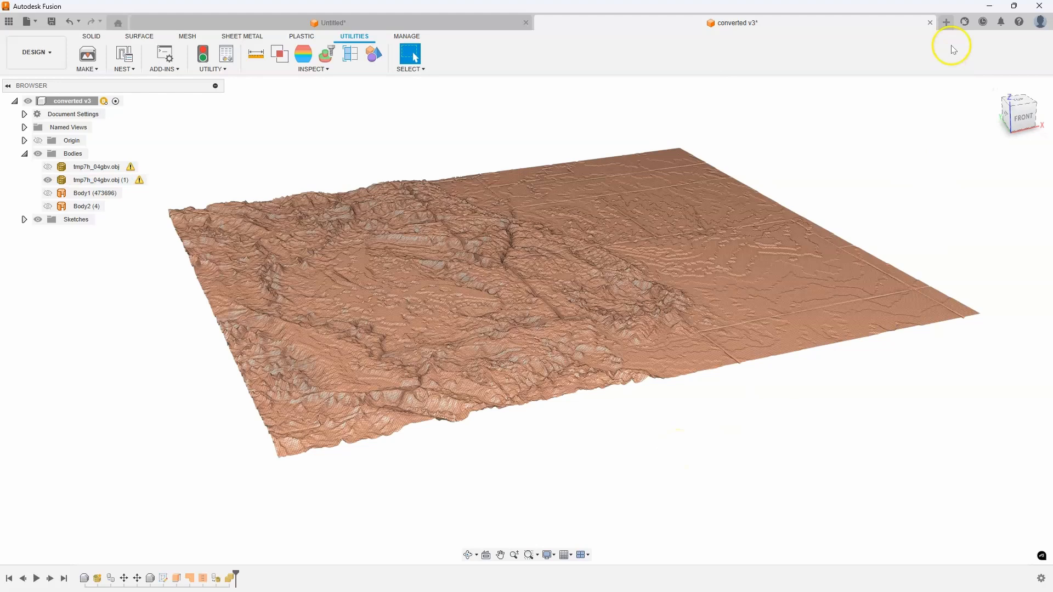
Create a new blank design and run the Image 2 Surface add-in from Utilities Add-Ins.
{"action": "left_click", "coordinate": [946, 22]}
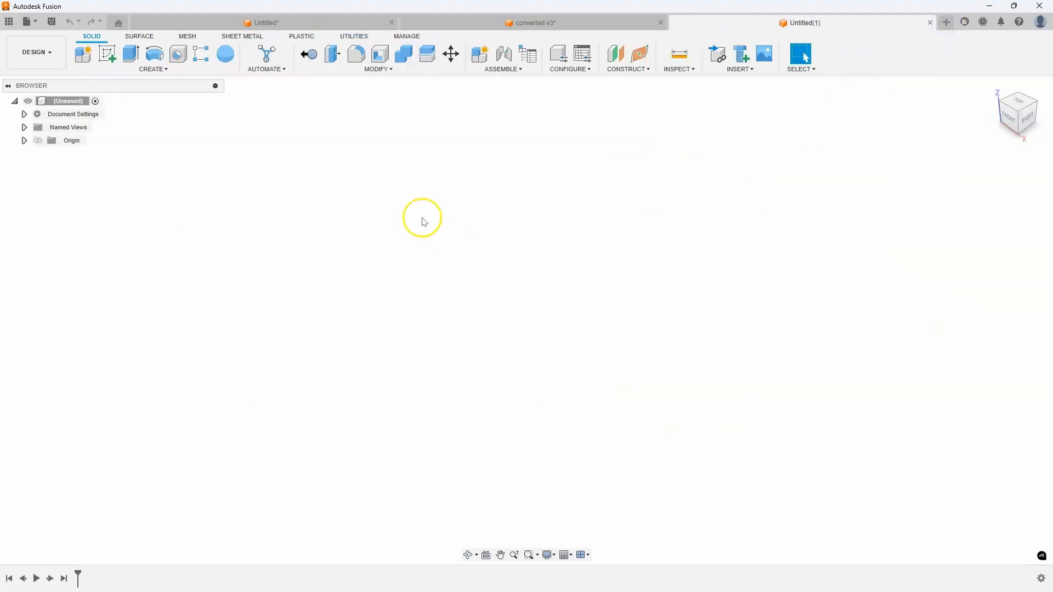
{"action": "mouse_move", "coordinate": [290, 161]}
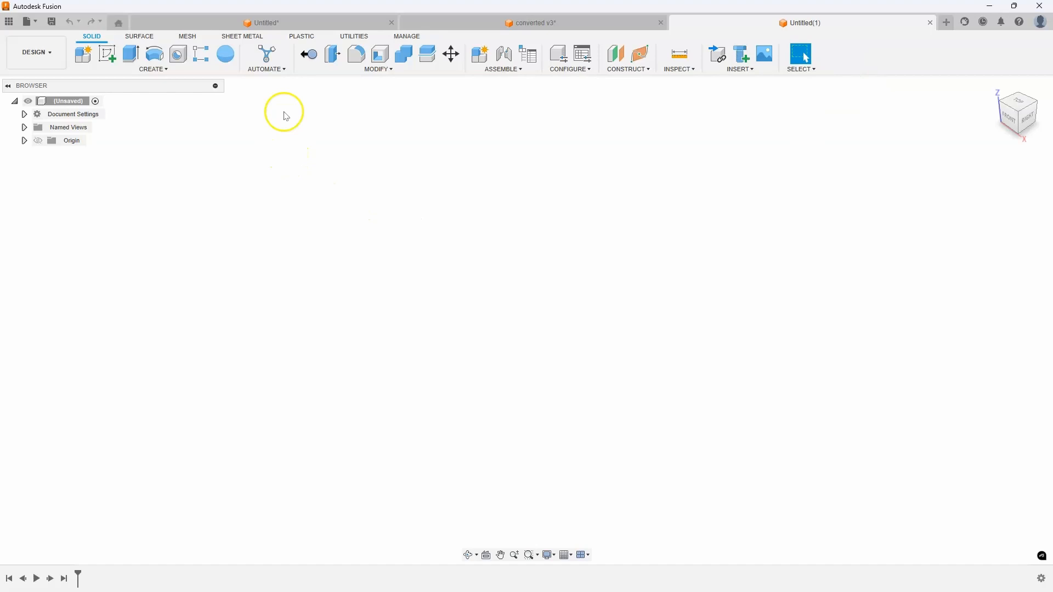
{"action": "left_click", "coordinate": [354, 36]}
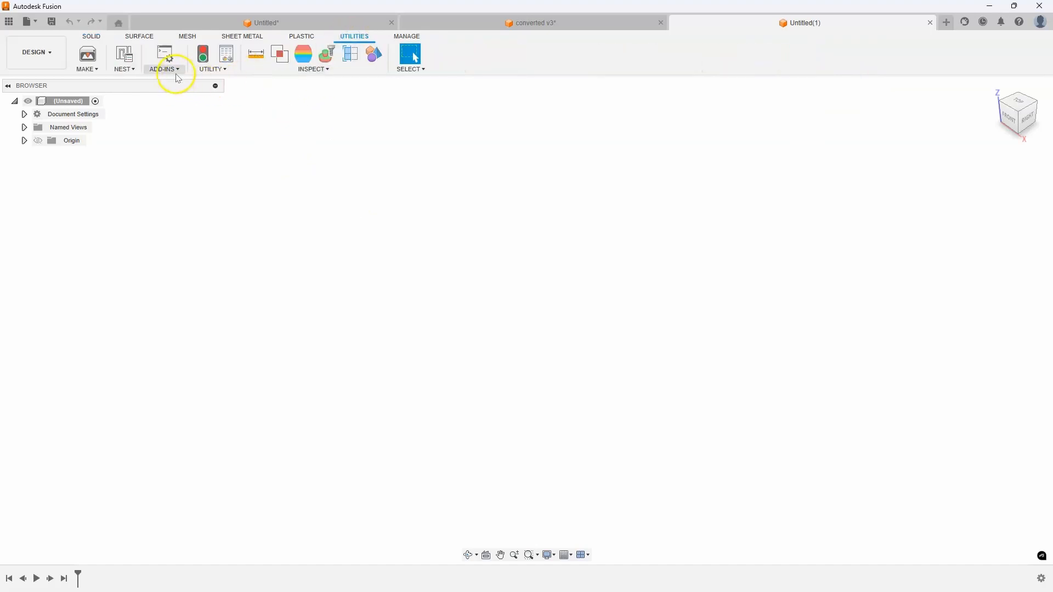
{"action": "left_click", "coordinate": [164, 58]}
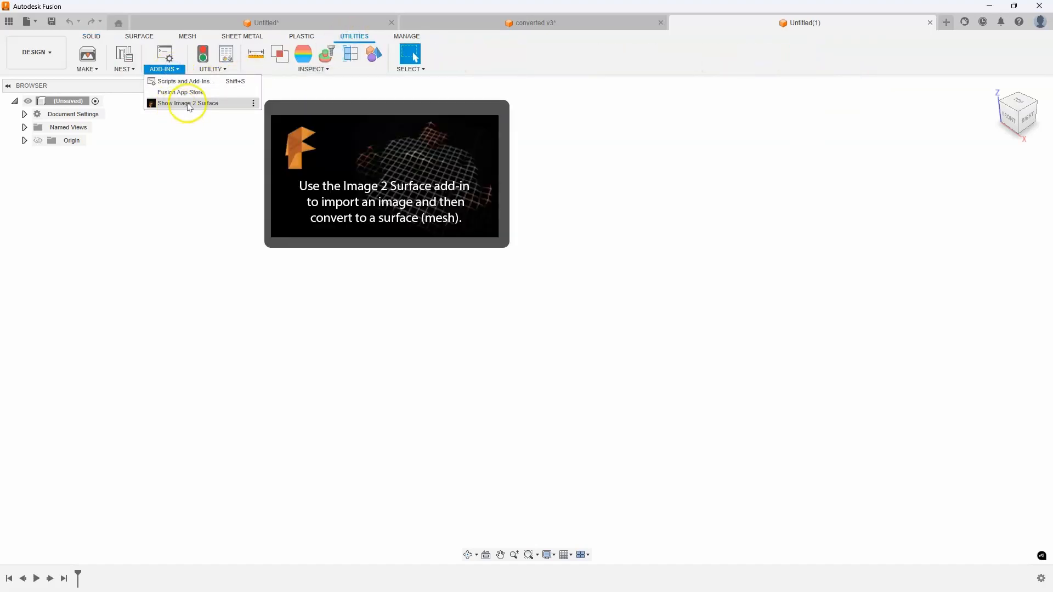
{"action": "left_click", "coordinate": [188, 102]}
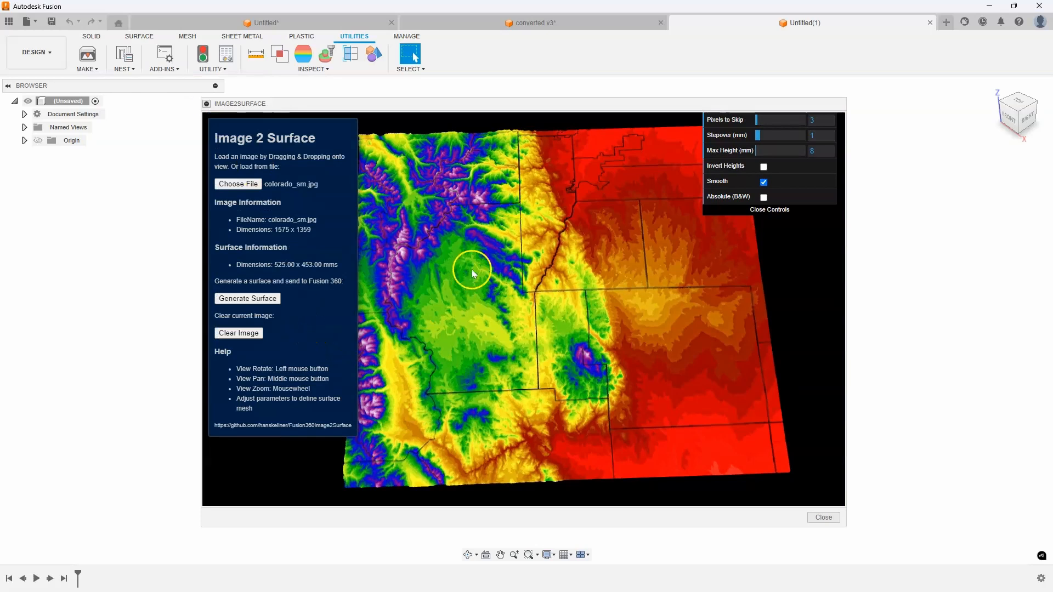
{"action": "mouse_move", "coordinate": [733, 124]}
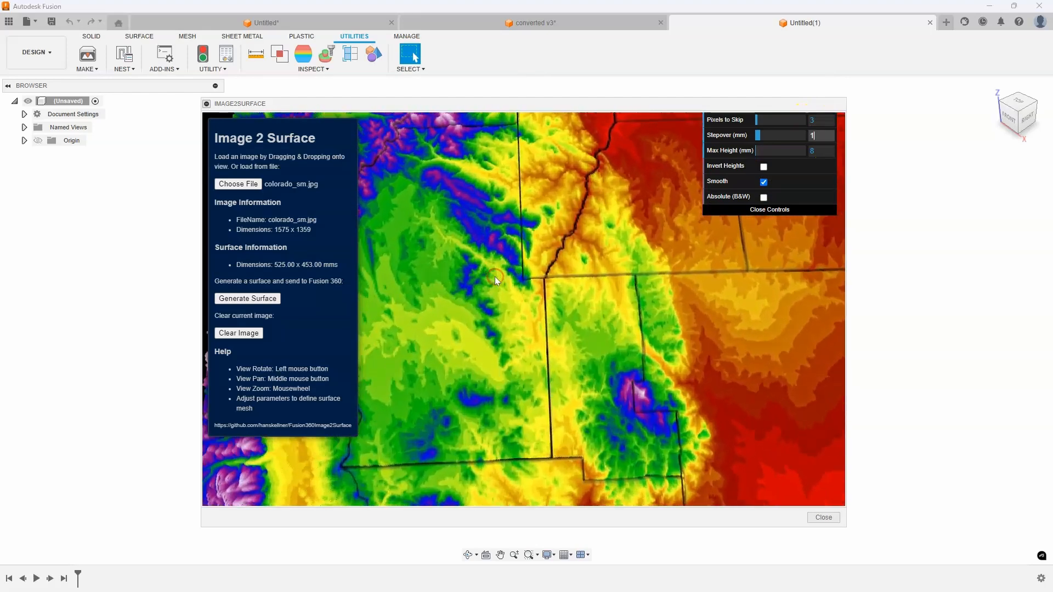
Preview and generate the colorado_sm terrain surface at 105 × 90 mm, skipping 15 pixels.
{"action": "left_click", "coordinate": [246, 298]}
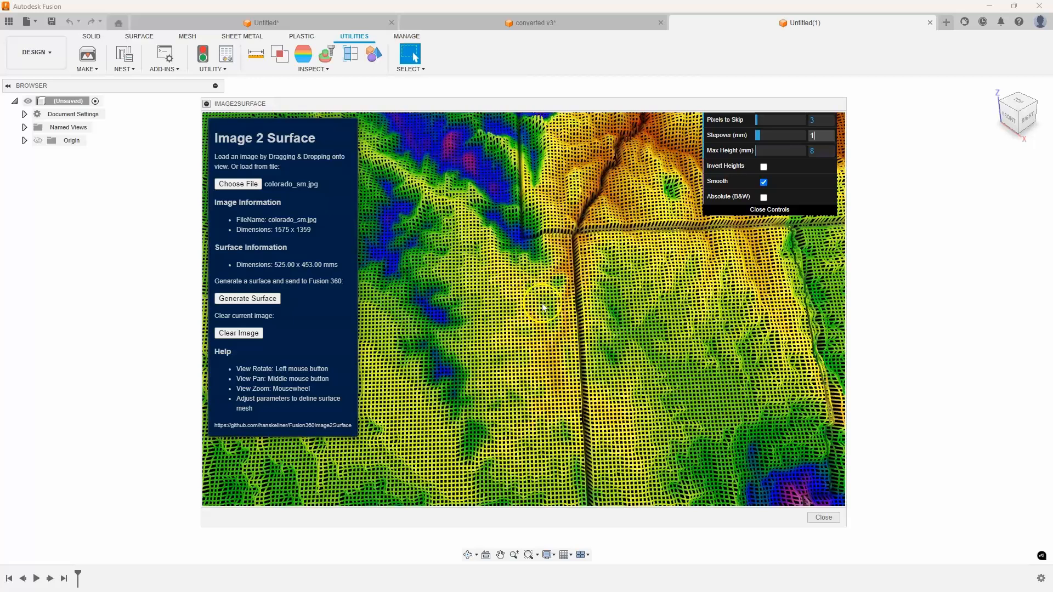
{"action": "left_click", "coordinate": [816, 121]}
{"action": "type", "text": "10"}
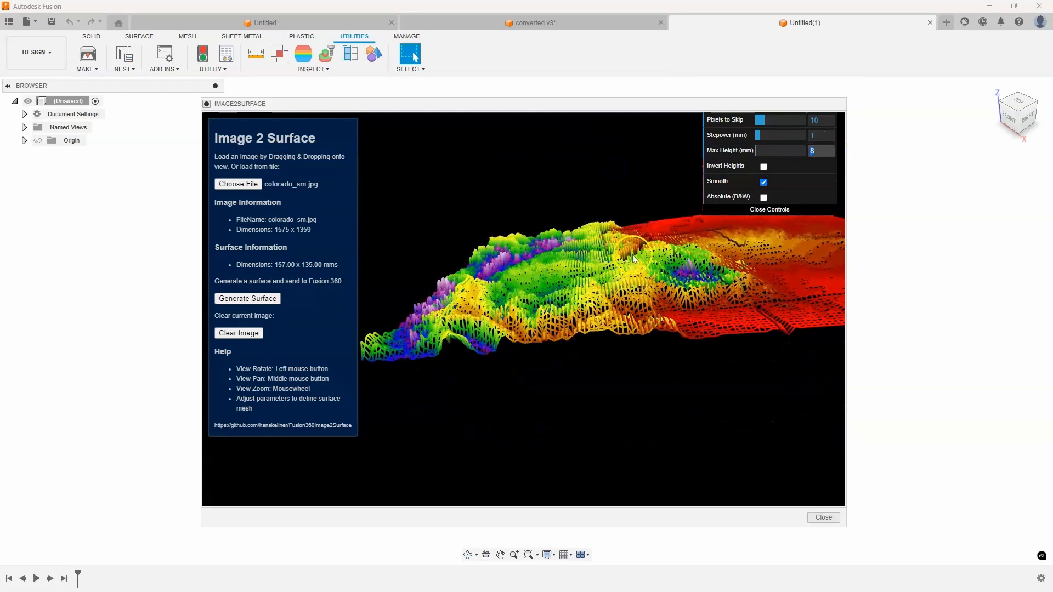
{"action": "left_click_drag", "start_coordinate": [632, 259], "coordinate": [661, 322]}
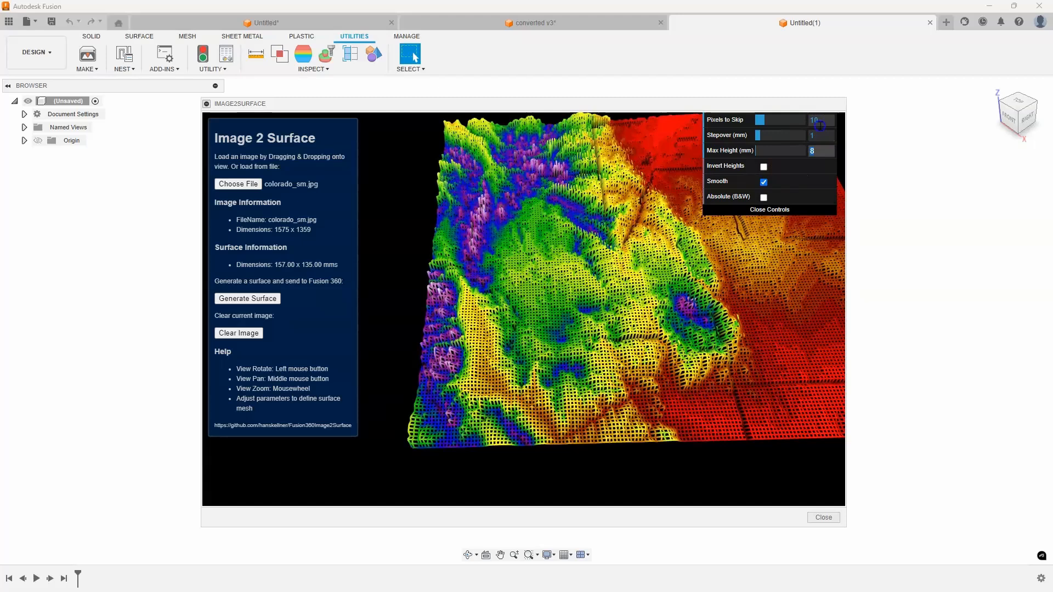
{"action": "left_click", "coordinate": [818, 120]}
{"action": "type", "text": "15"}
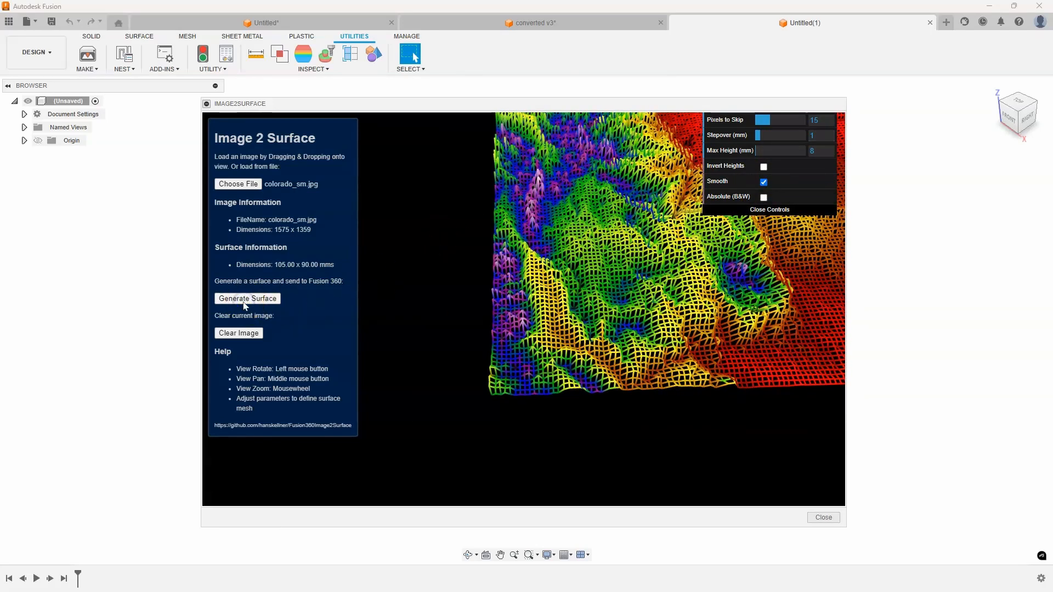
{"action": "left_click", "coordinate": [247, 298]}
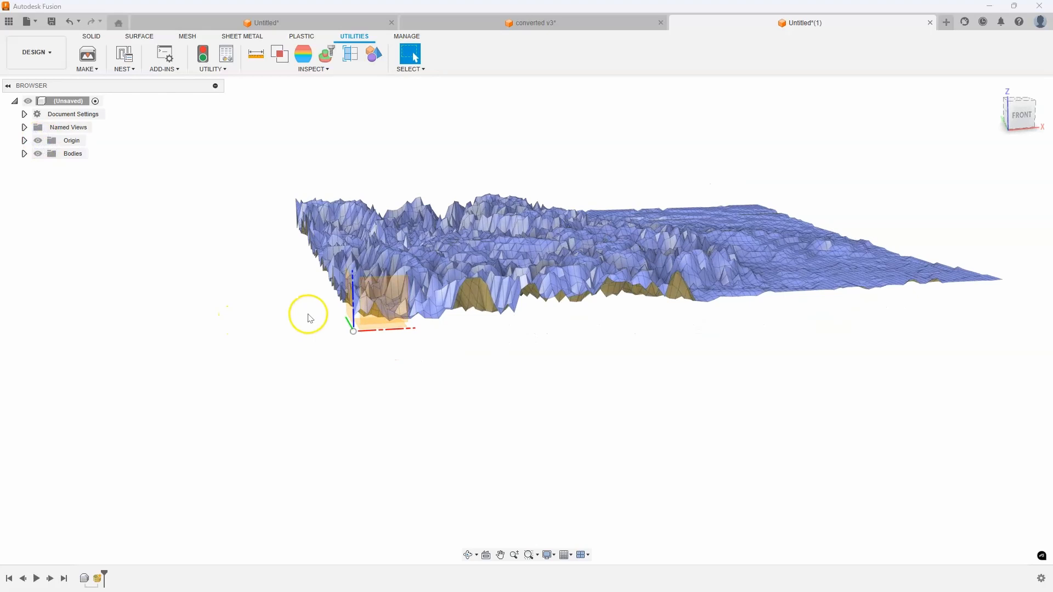
{"action": "left_click_drag", "start_coordinate": [308, 317], "coordinate": [484, 266]}
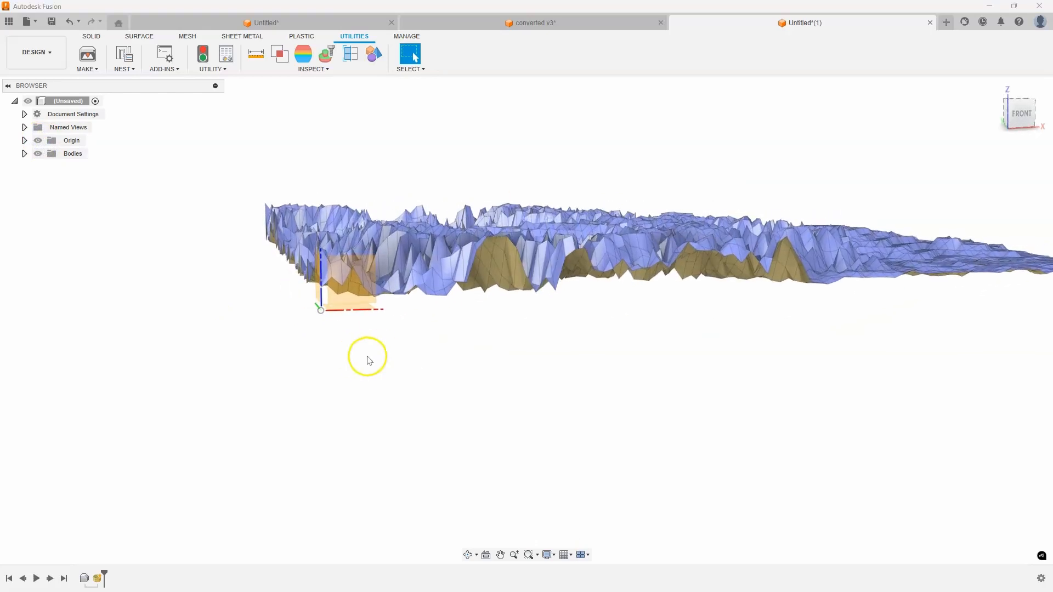
{"action": "left_click_drag", "start_coordinate": [367, 360], "coordinate": [353, 365]}
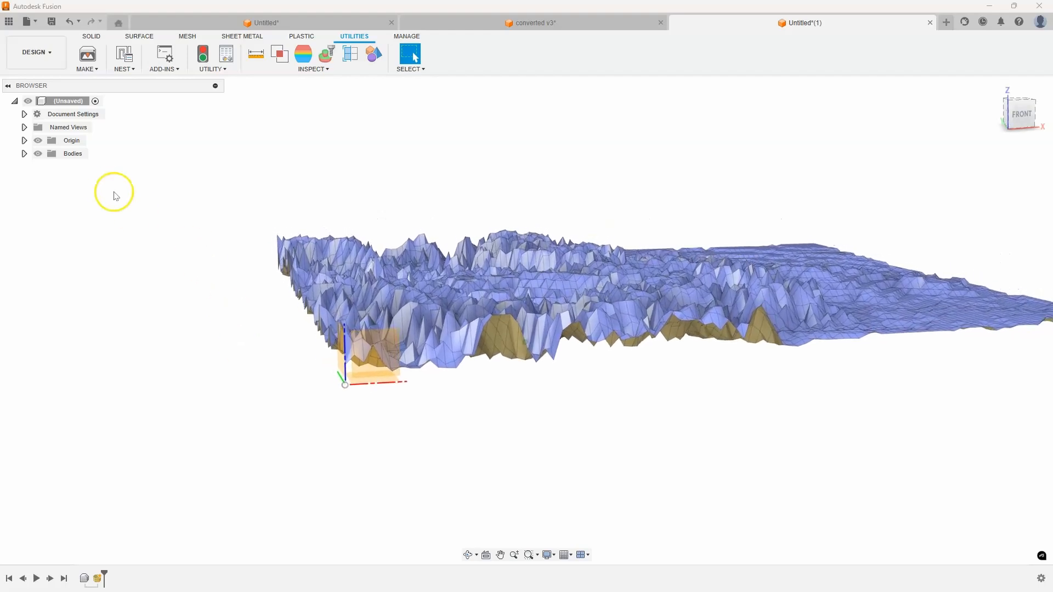
{"action": "left_click", "coordinate": [24, 153]}
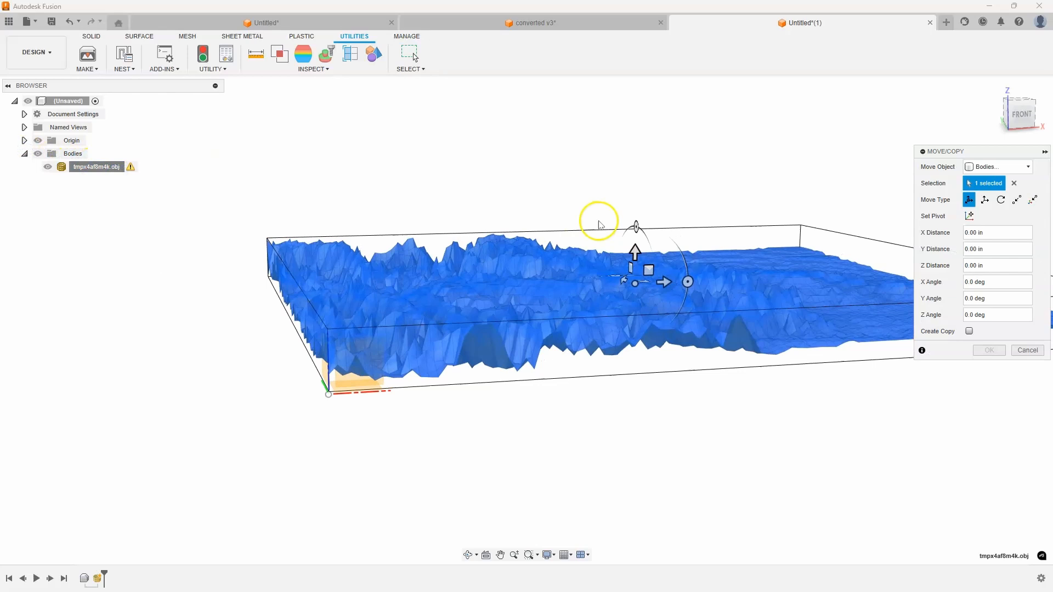
Move the generated terrain mesh body 0.1 in along Z.
{"action": "left_click_drag", "start_coordinate": [635, 252], "coordinate": [628, 240]}
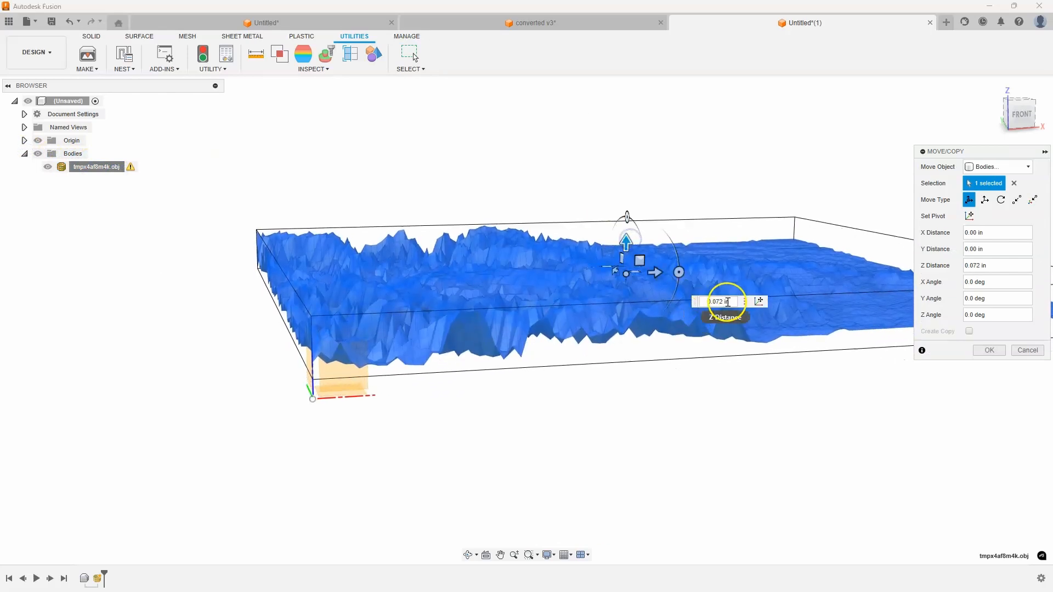
{"action": "triple_click", "coordinate": [718, 302]}
{"action": "type", "text": "0.1"}
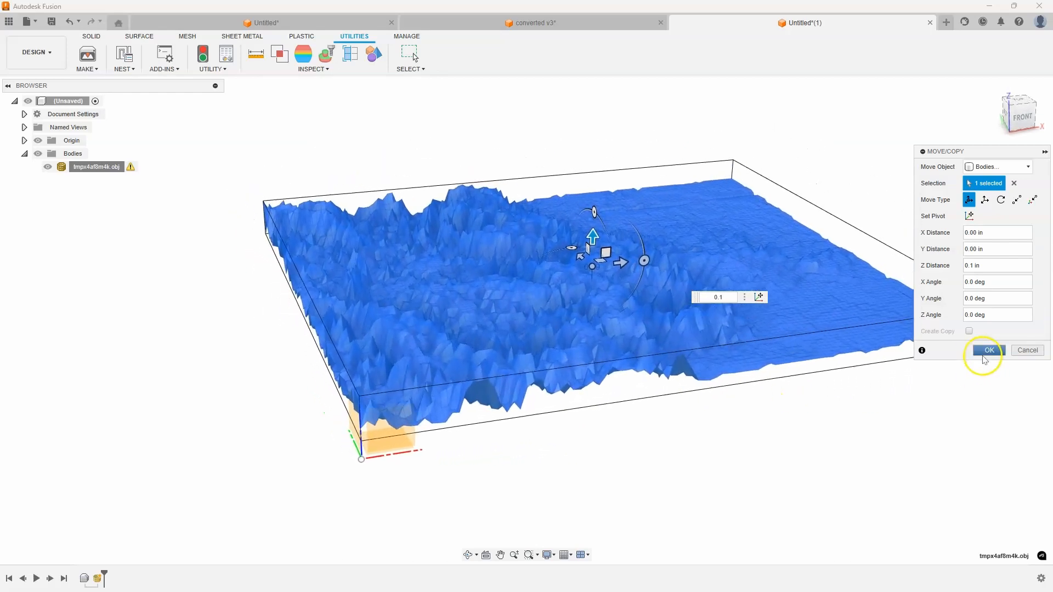
{"action": "left_click", "coordinate": [987, 350]}
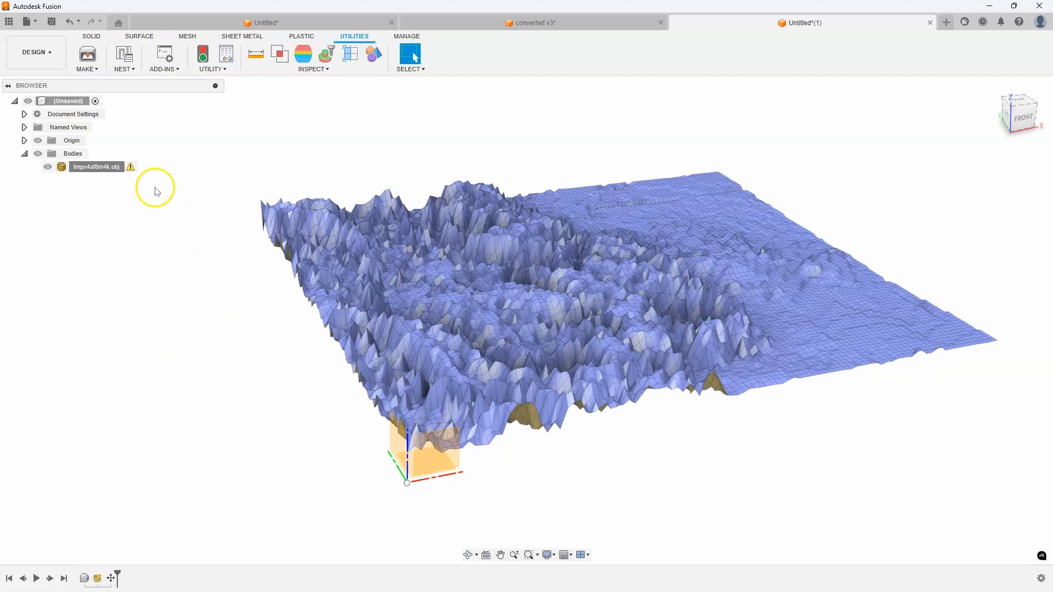
Duplicate the terrain mesh body and hide the original.
{"action": "left_click", "coordinate": [96, 166]}
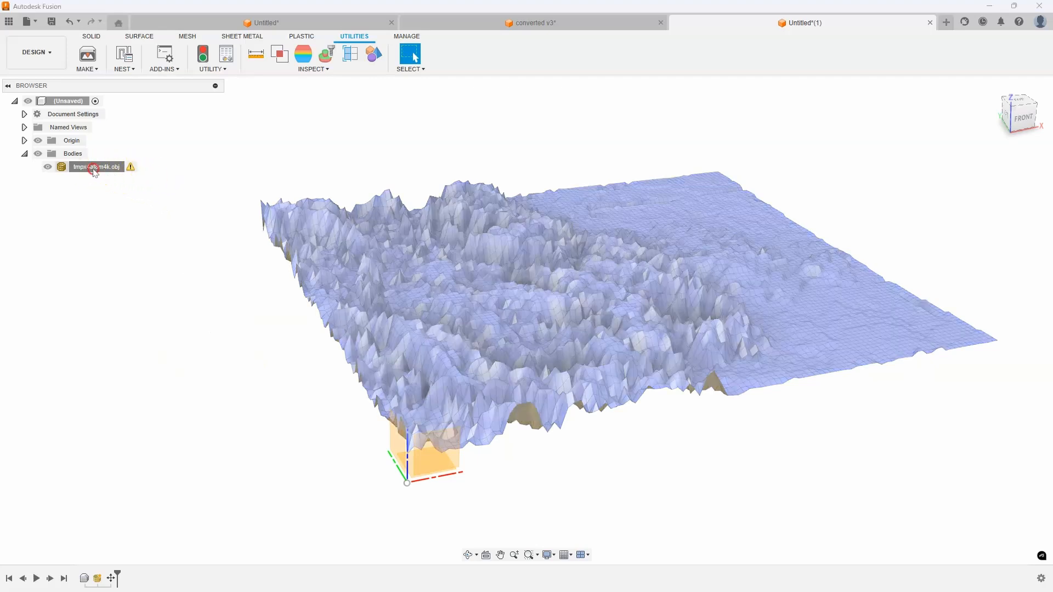
{"action": "left_click", "coordinate": [94, 167]}
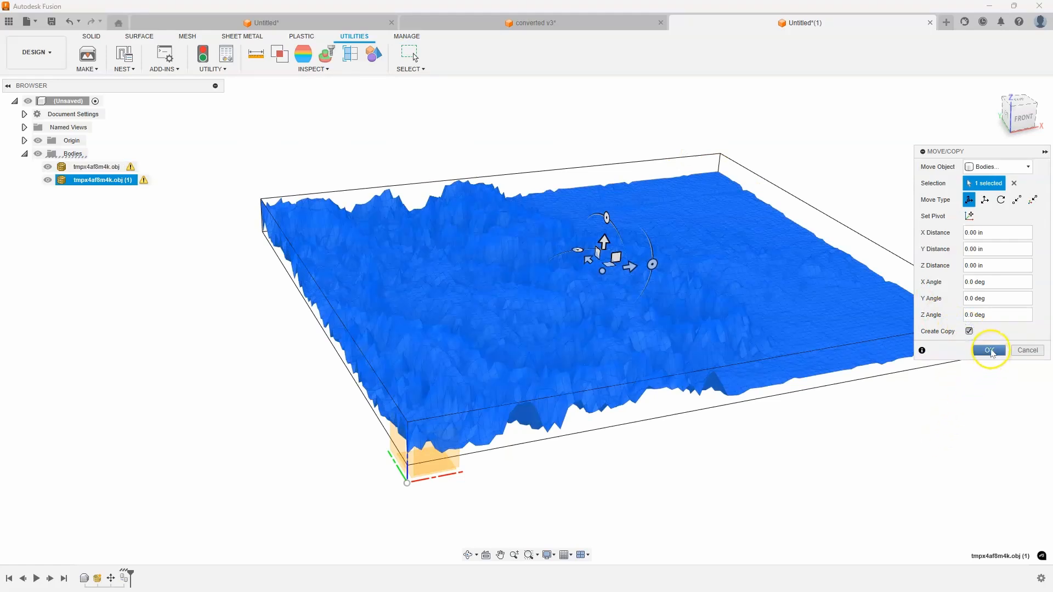
{"action": "left_click", "coordinate": [988, 350]}
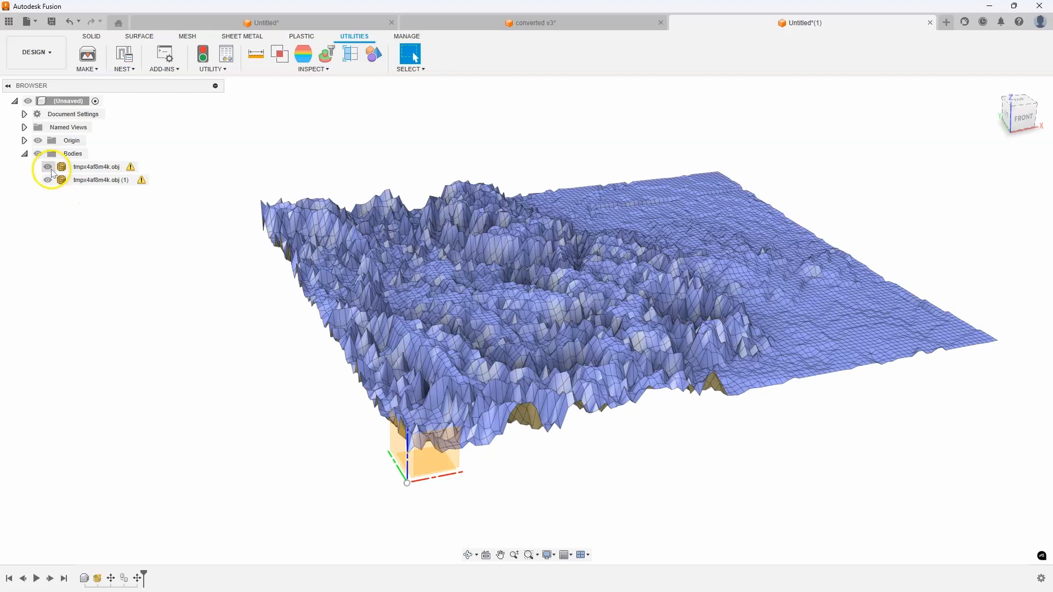
{"action": "left_click", "coordinate": [48, 166]}
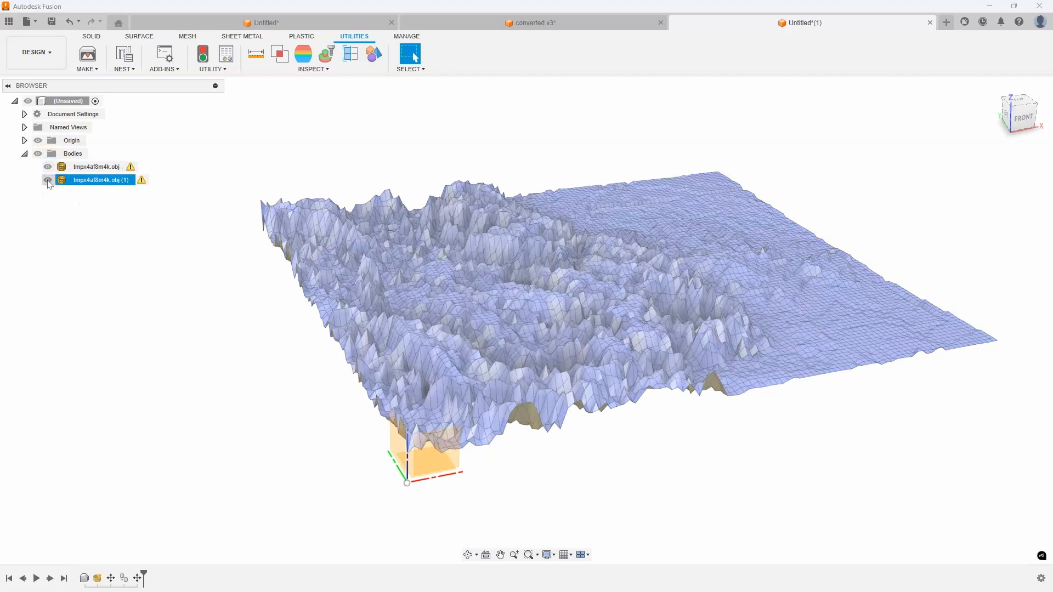
Rename the first tmpx4af8m4k.obj body to 'original' and select the (1) copy.
{"action": "left_click", "coordinate": [97, 166]}
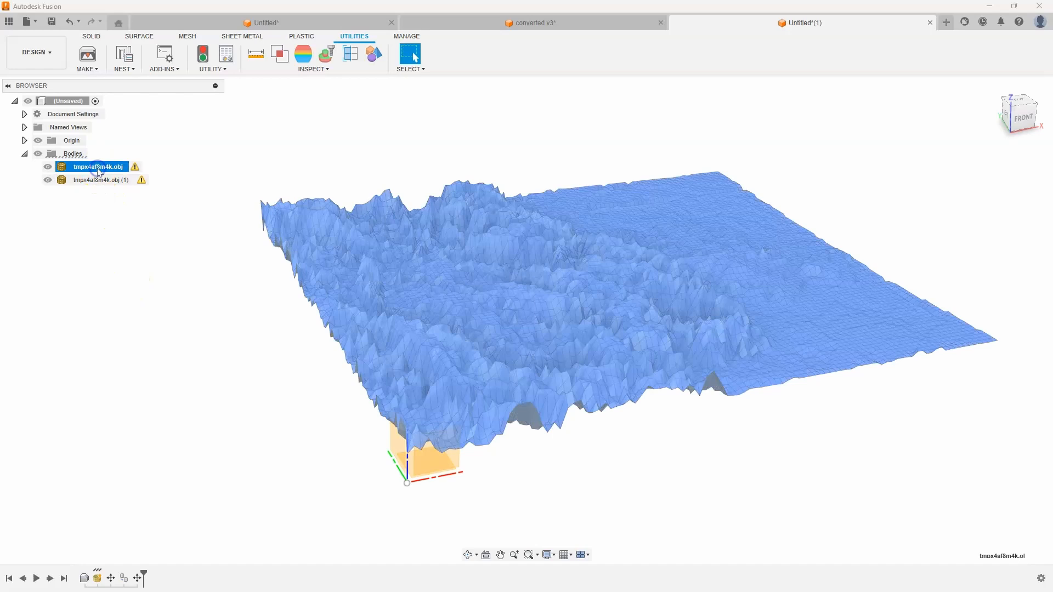
{"action": "double_click", "coordinate": [94, 166]}
{"action": "type", "text": "original"}
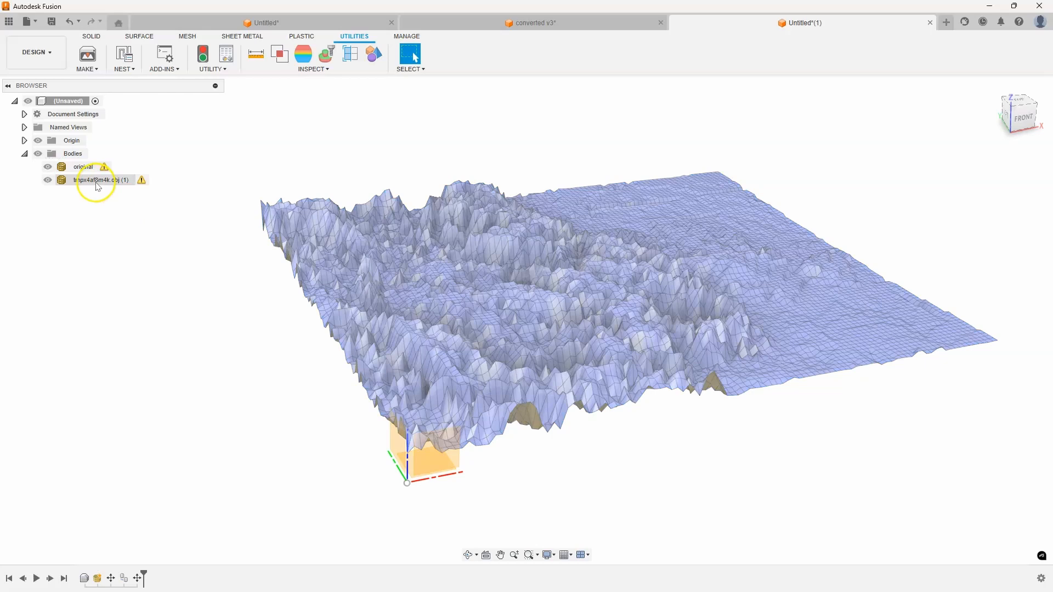
{"action": "left_click", "coordinate": [96, 180]}
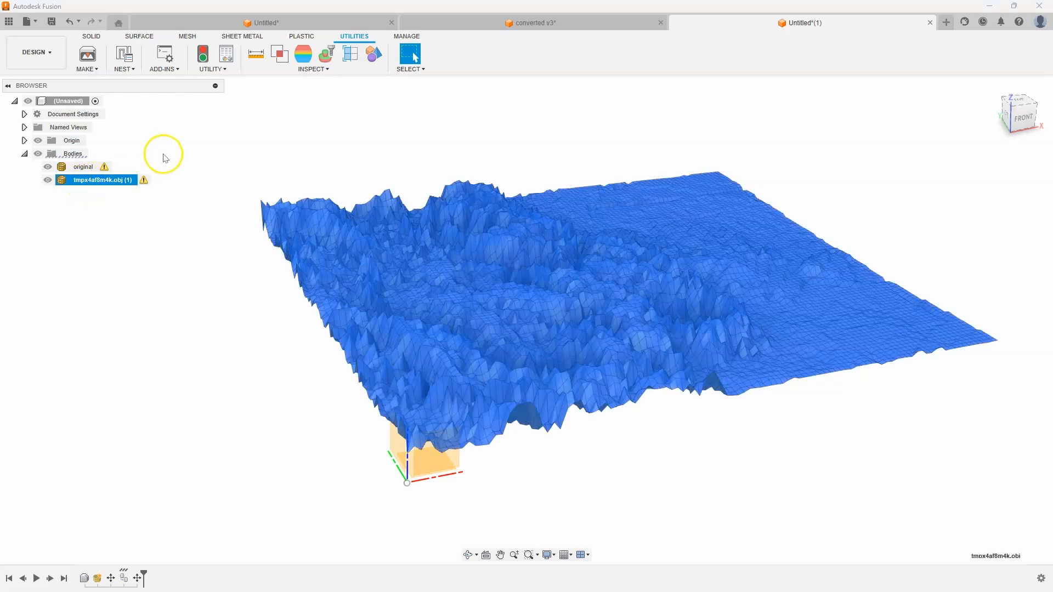
Start Convert Mesh on the copied terrain mesh with Operation set to Base Feature.
{"action": "left_click", "coordinate": [186, 36]}
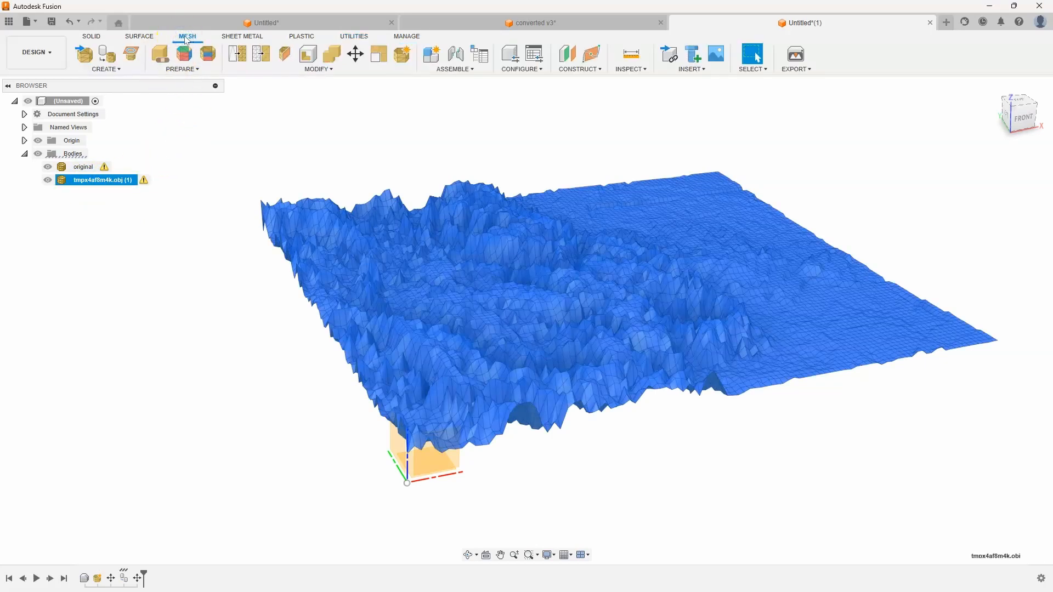
{"action": "left_click", "coordinate": [317, 70]}
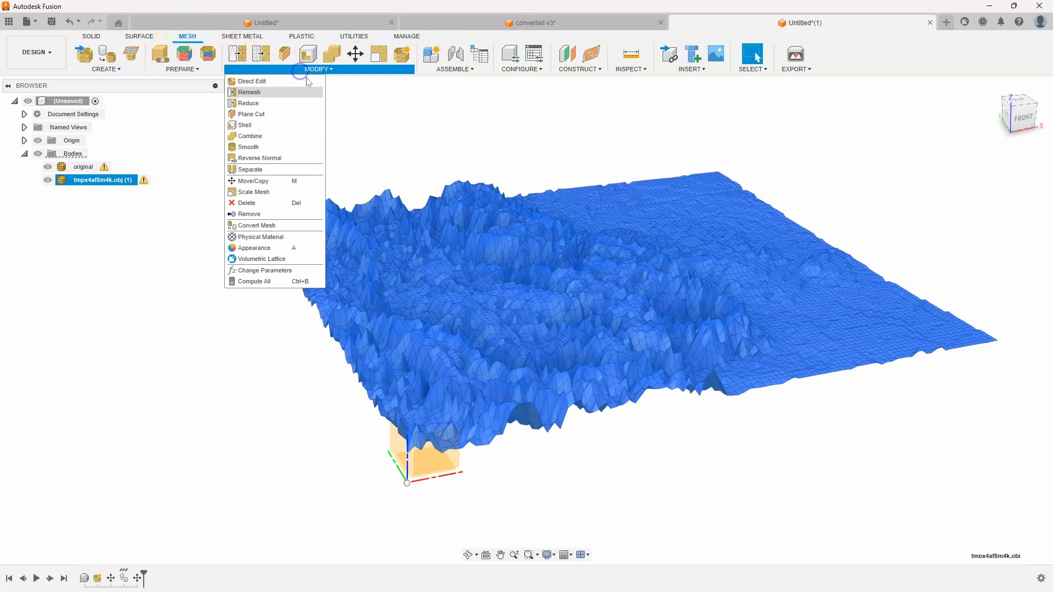
{"action": "left_click", "coordinate": [255, 224]}
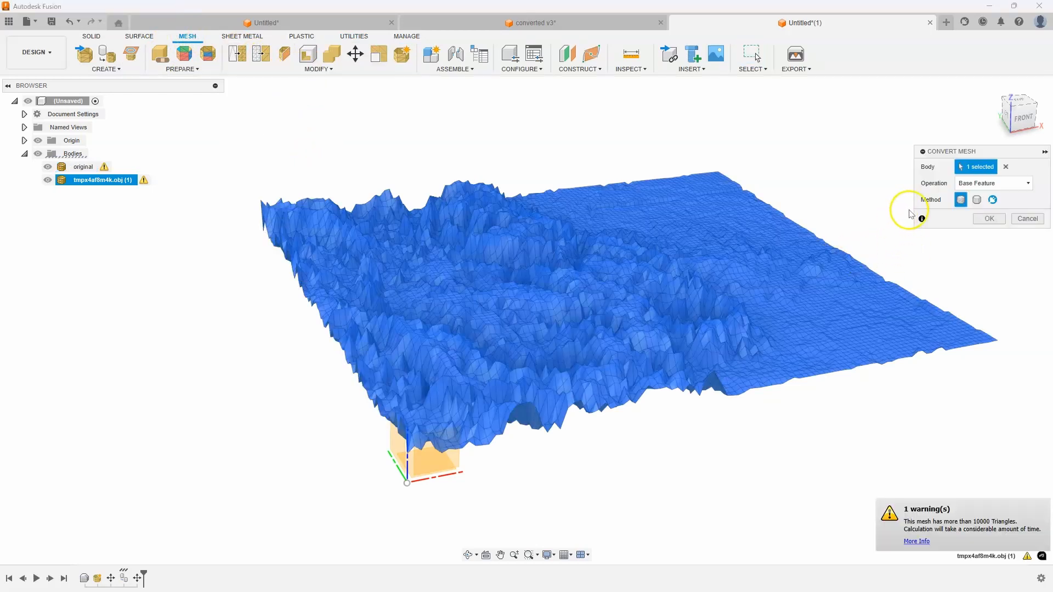
{"action": "left_click", "coordinate": [992, 183]}
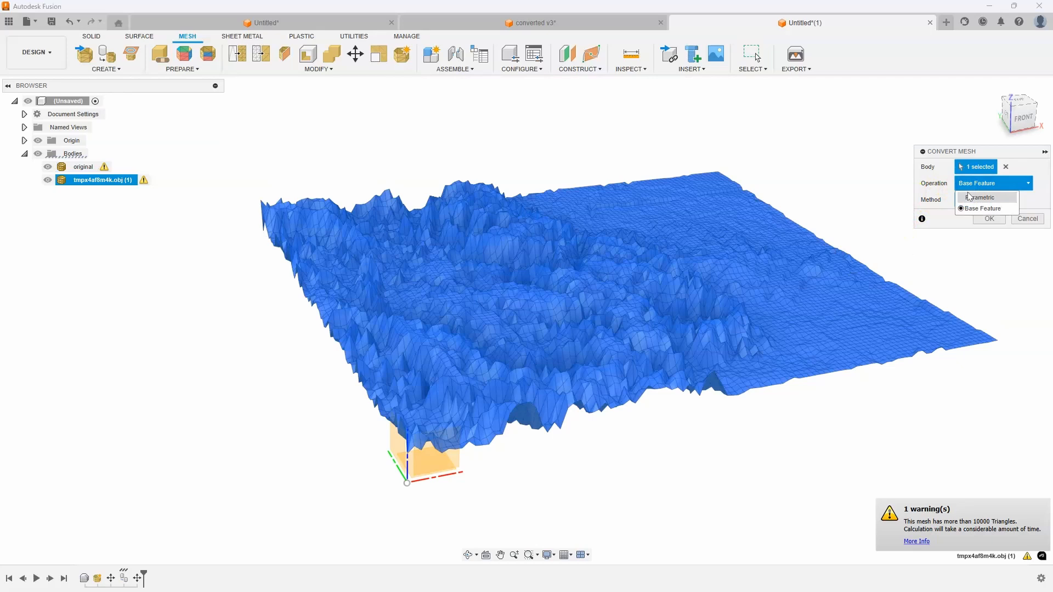
{"action": "left_click", "coordinate": [981, 197]}
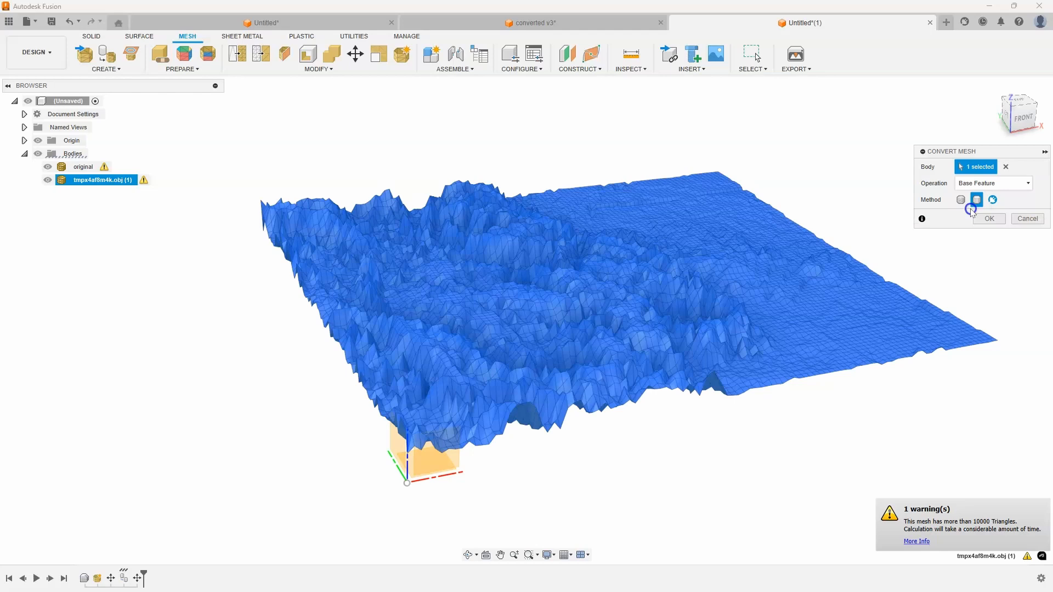
{"action": "mouse_move", "coordinate": [912, 243]}
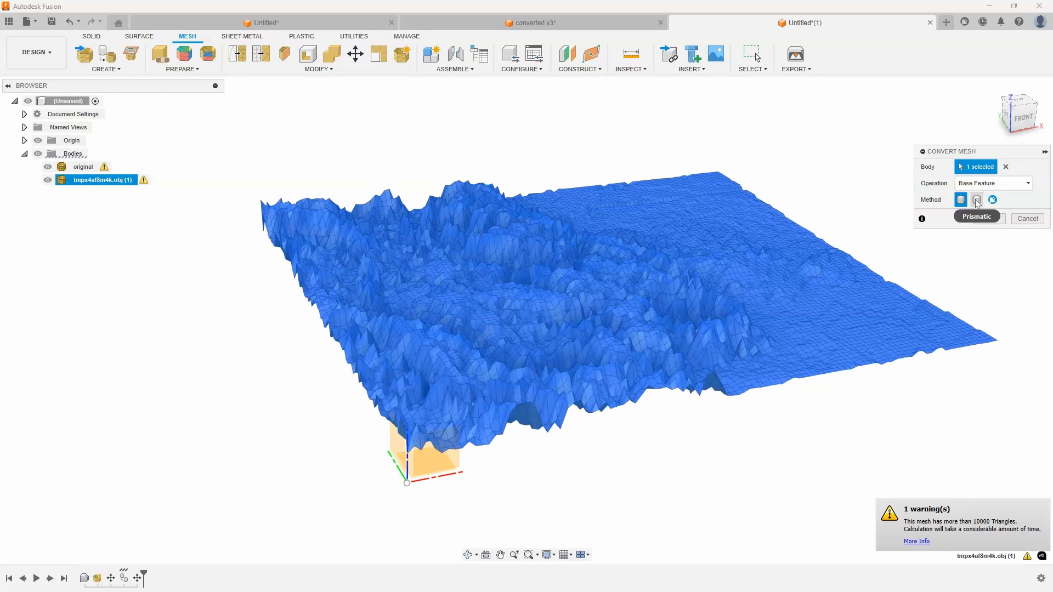
{"action": "mouse_move", "coordinate": [976, 200]}
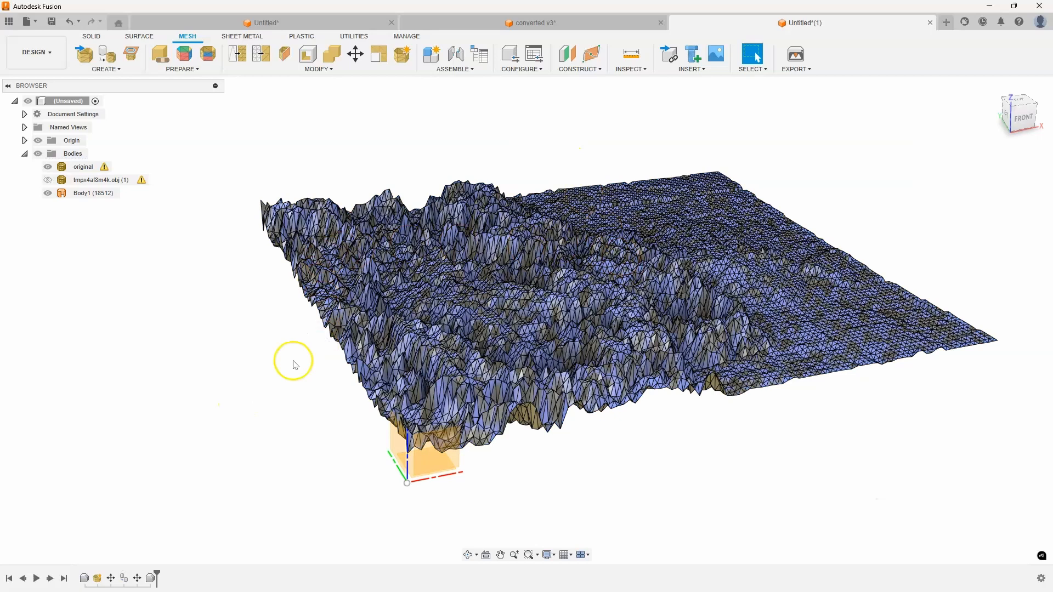
{"action": "mouse_move", "coordinate": [204, 307]}
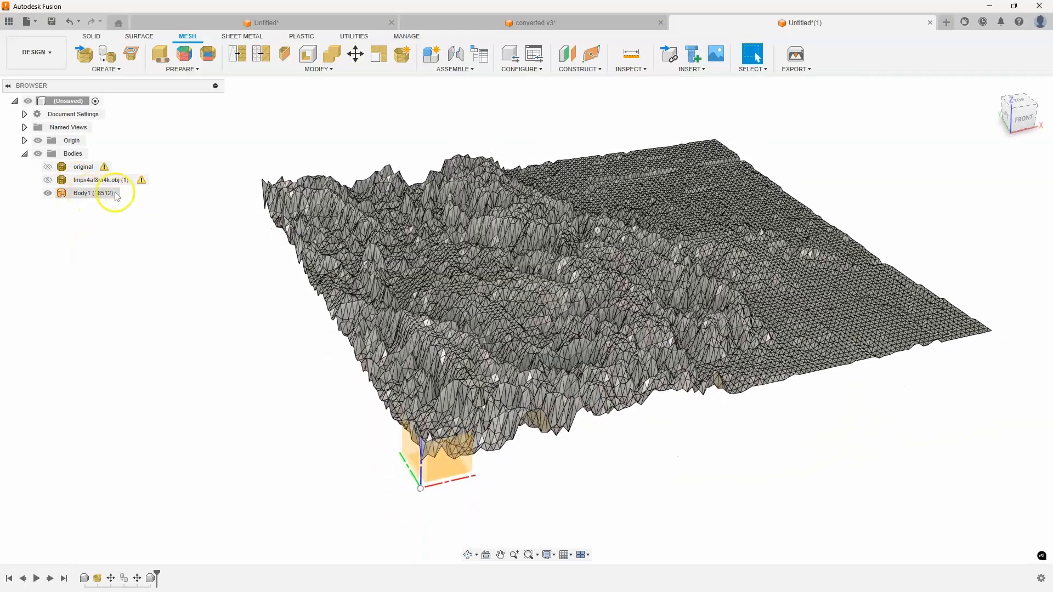
Inspect the converted solid Body1 (18512) and begin a sketch on the XY plane.
{"action": "left_click", "coordinate": [81, 193]}
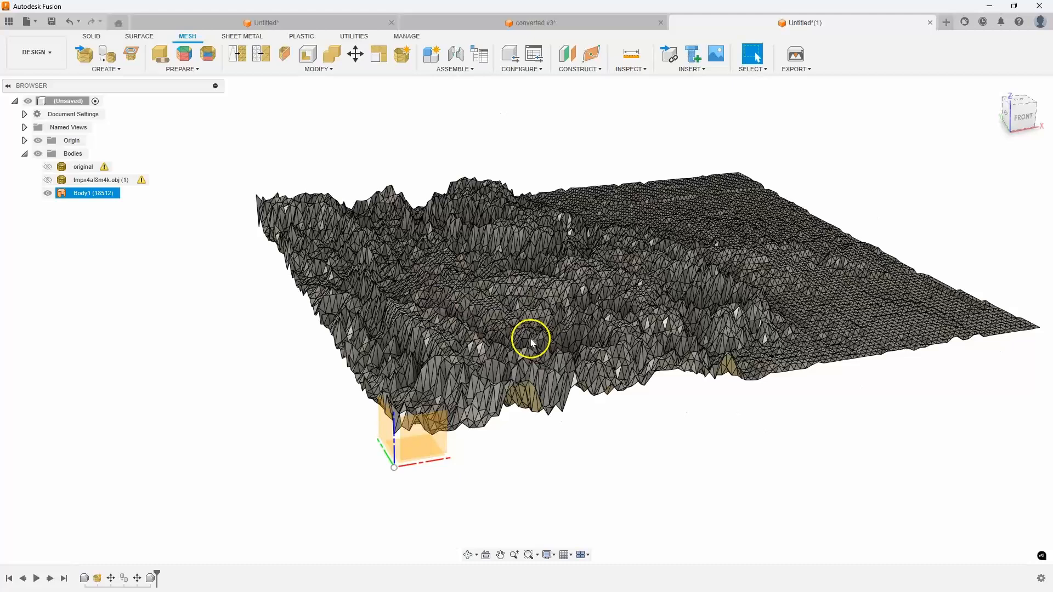
{"action": "mouse_move", "coordinate": [487, 363]}
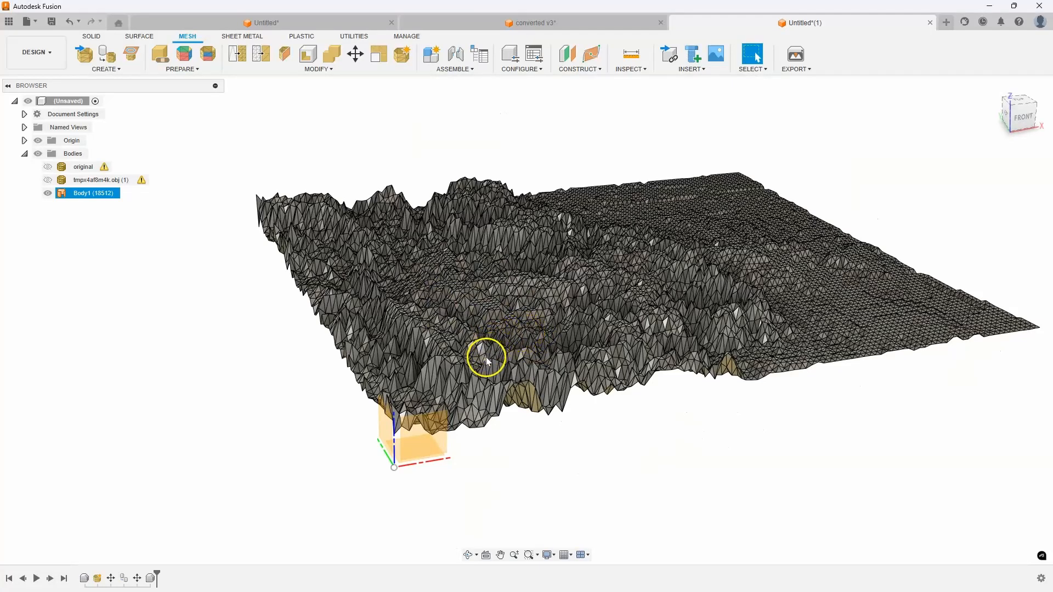
{"action": "mouse_move", "coordinate": [522, 363]}
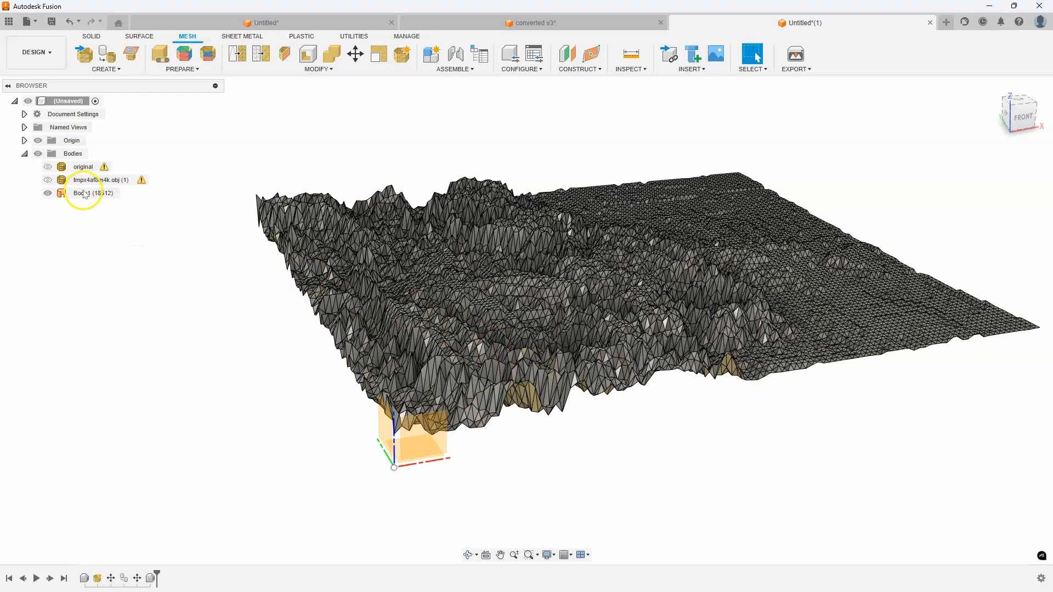
{"action": "left_click", "coordinate": [47, 167]}
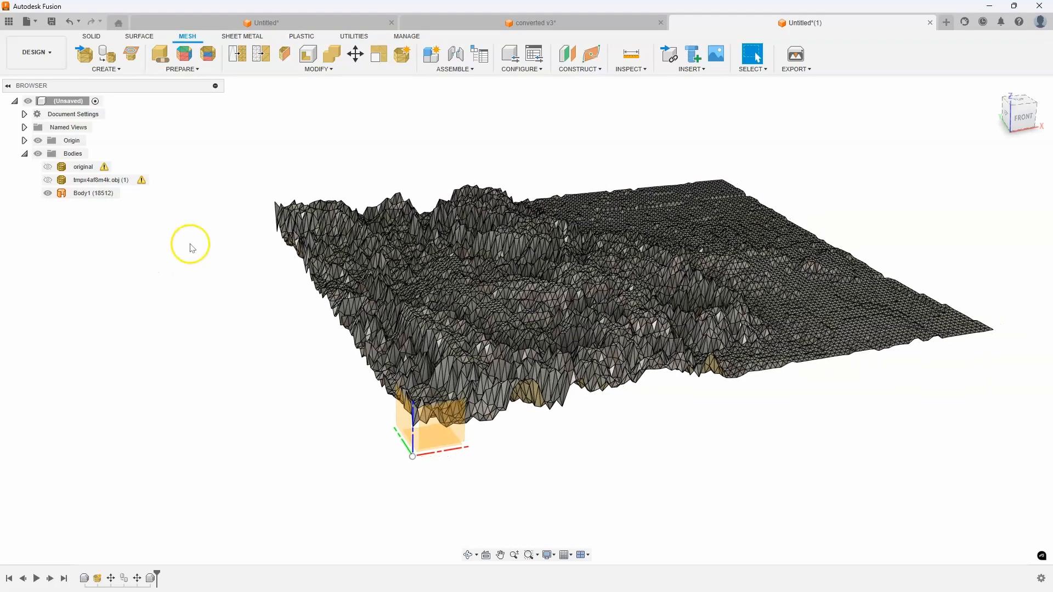
{"action": "left_click", "coordinate": [92, 36]}
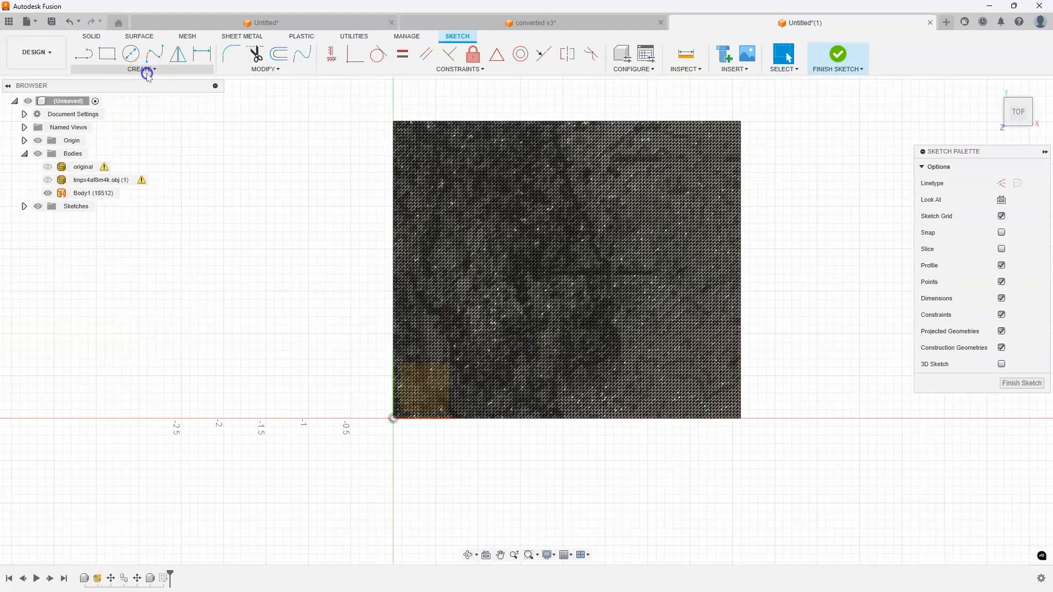
Project Body1's rectangular footprint into the sketch, then finish the sketch.
{"action": "left_click", "coordinate": [141, 69]}
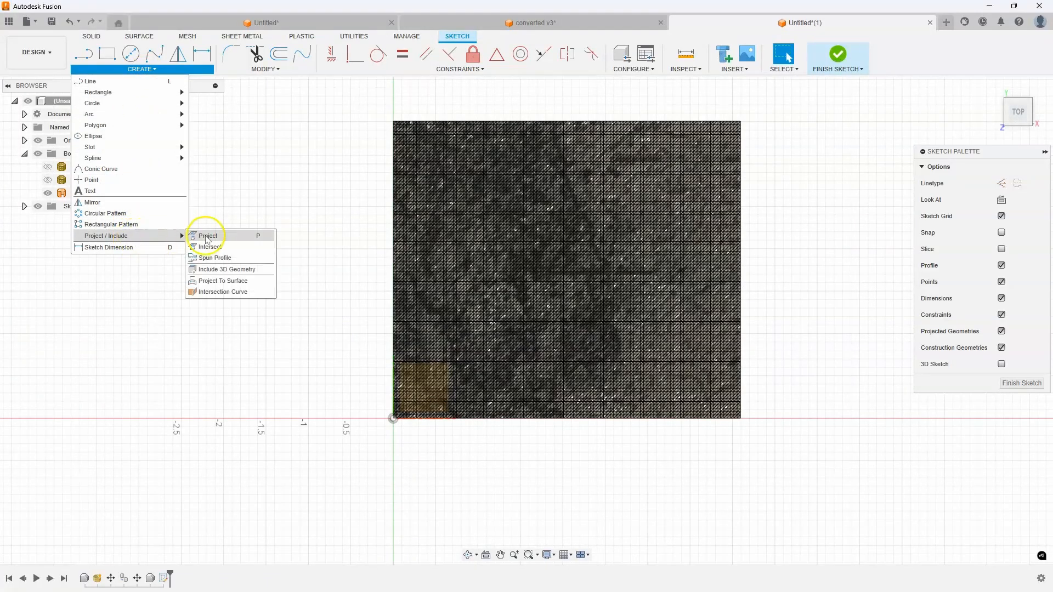
{"action": "left_click", "coordinate": [208, 236]}
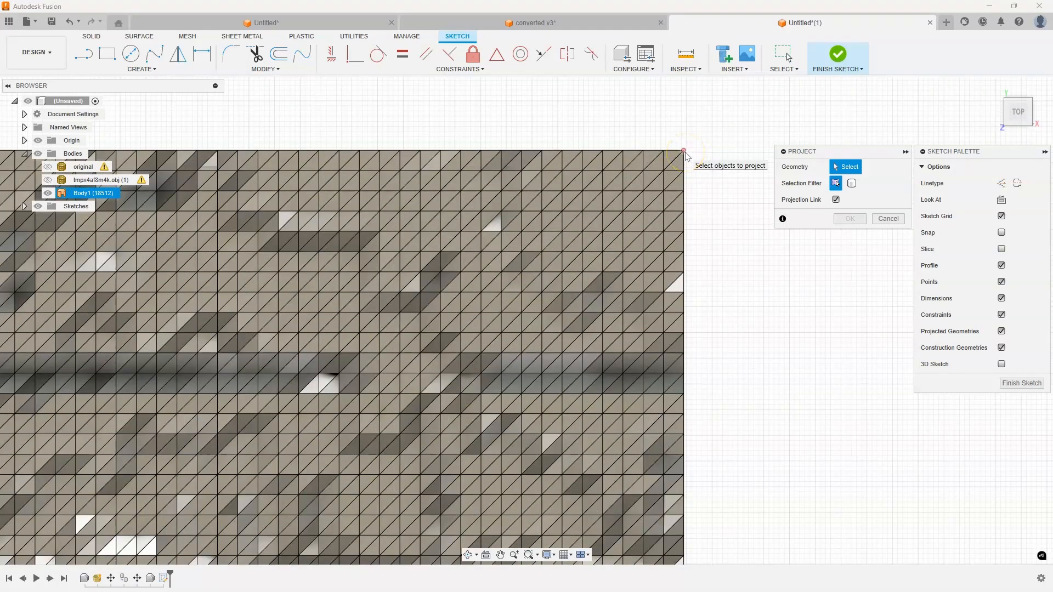
{"action": "left_click", "coordinate": [684, 151]}
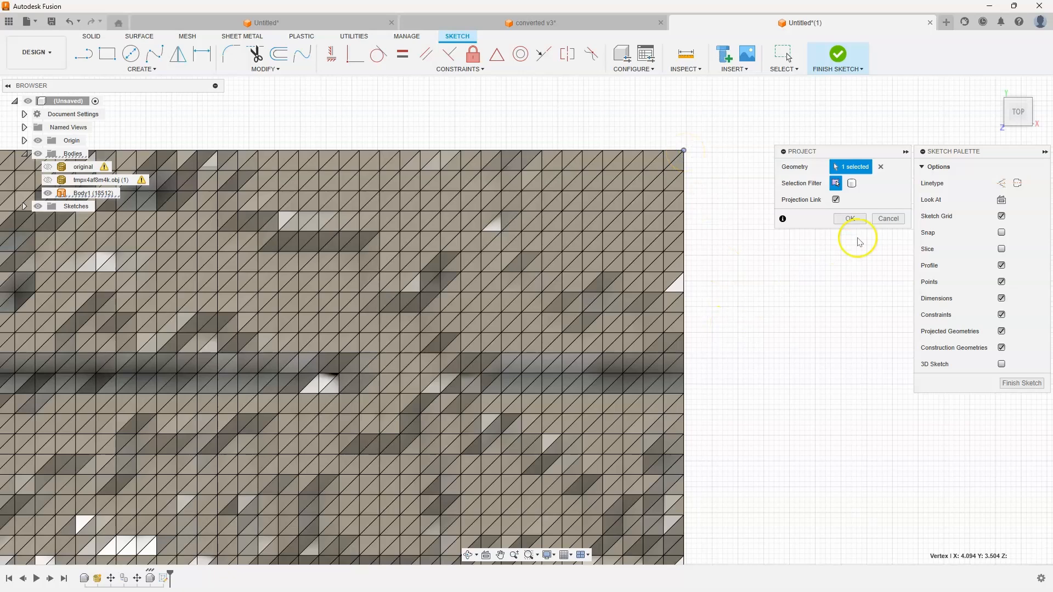
{"action": "left_click", "coordinate": [850, 218]}
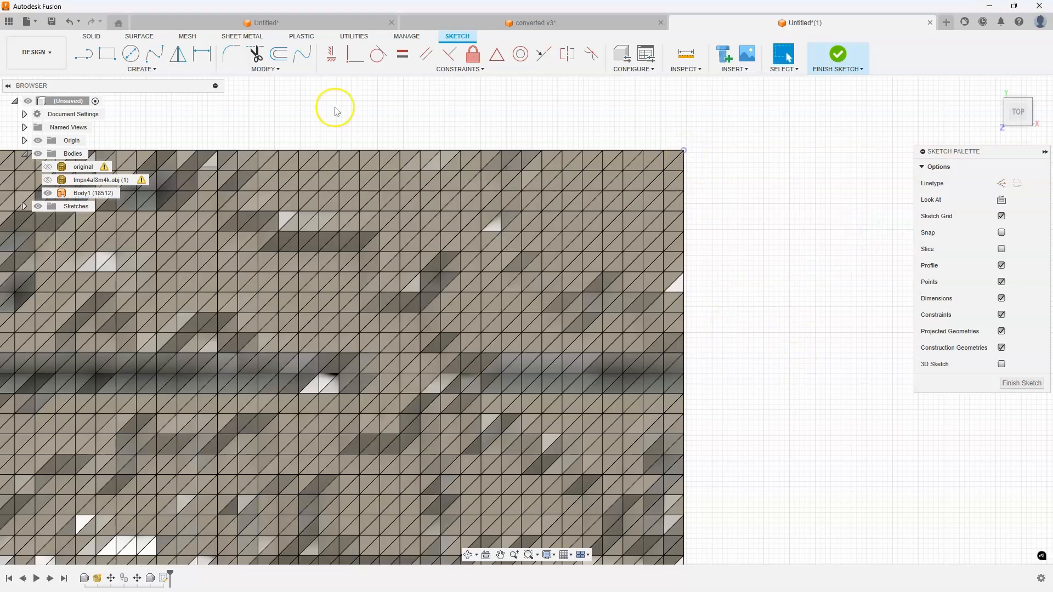
{"action": "left_click", "coordinate": [106, 54]}
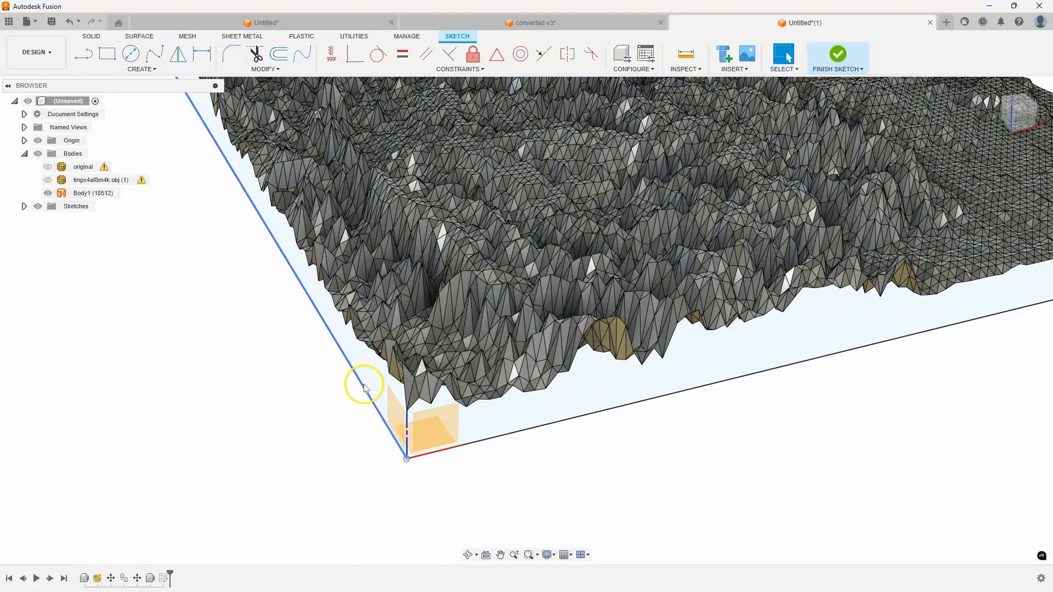
{"action": "left_click", "coordinate": [837, 57]}
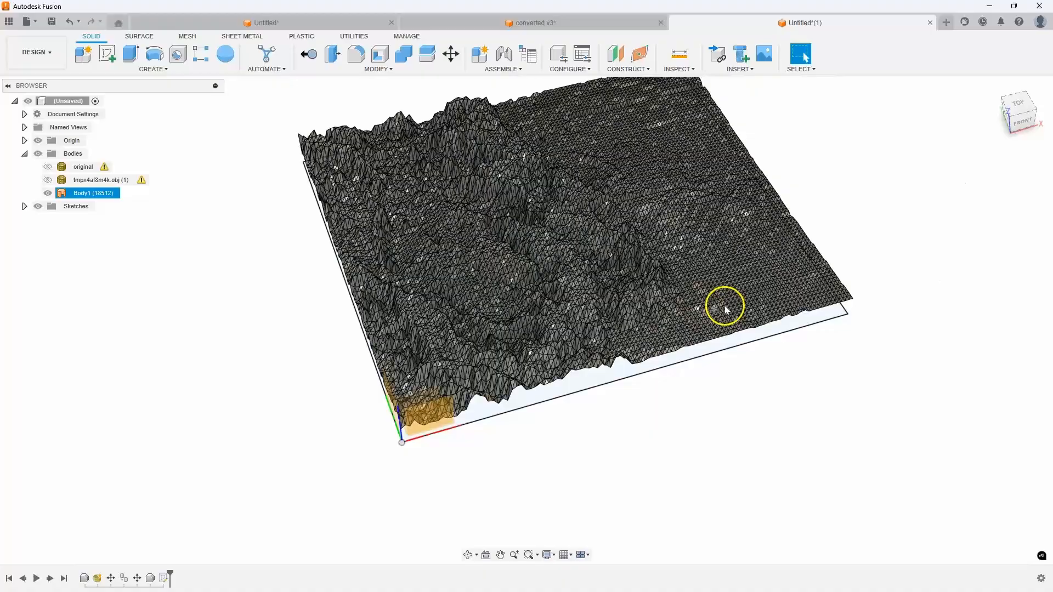
Extrude both base profiles To Object up to Body1, creating Body2 and Body3.
{"action": "left_click_drag", "start_coordinate": [725, 309], "coordinate": [428, 279]}
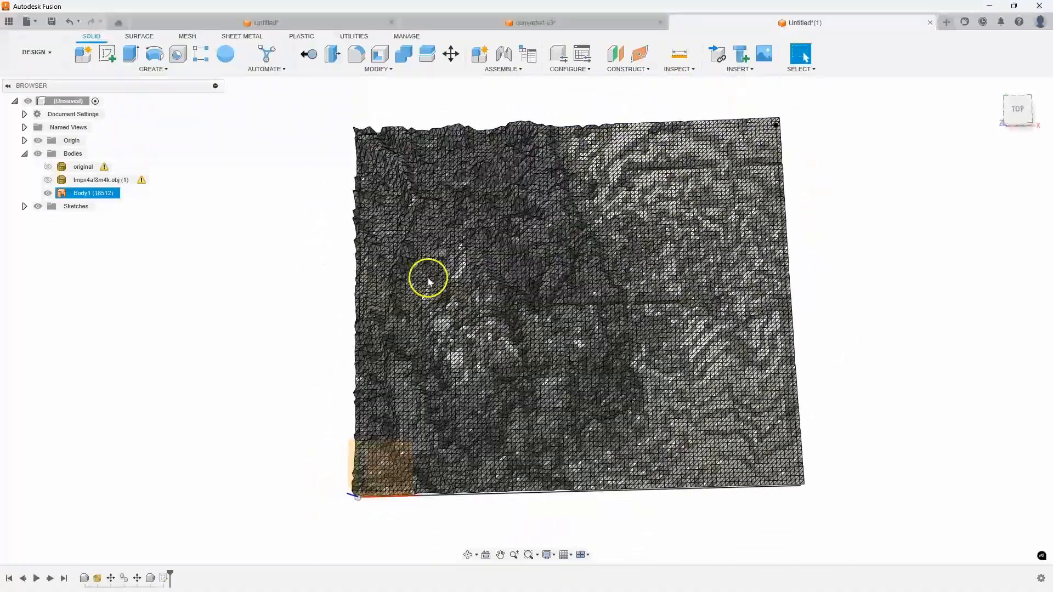
{"action": "left_click_drag", "start_coordinate": [428, 282], "coordinate": [289, 329]}
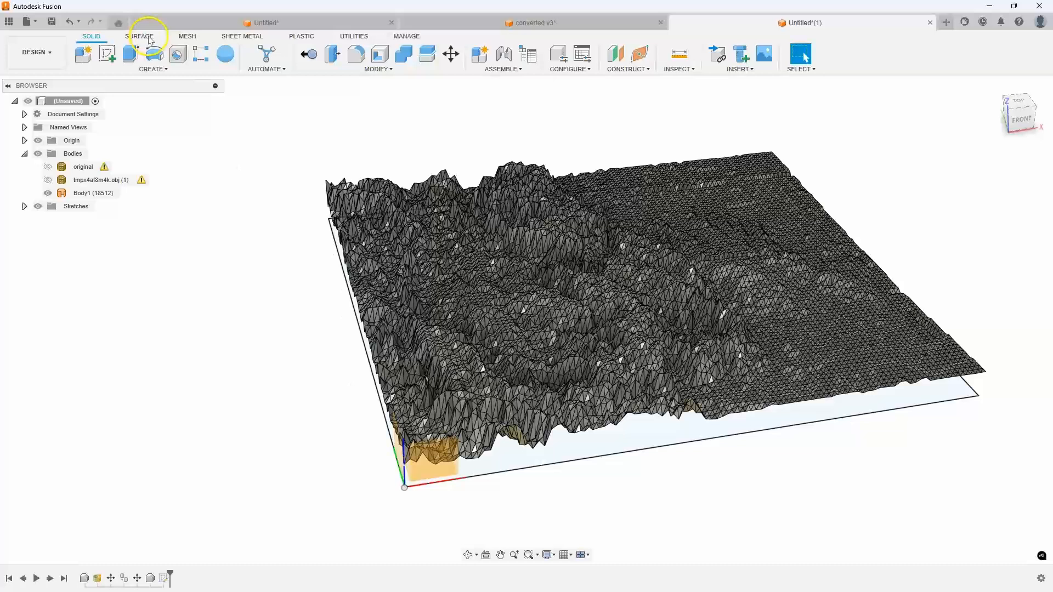
{"action": "left_click", "coordinate": [140, 36]}
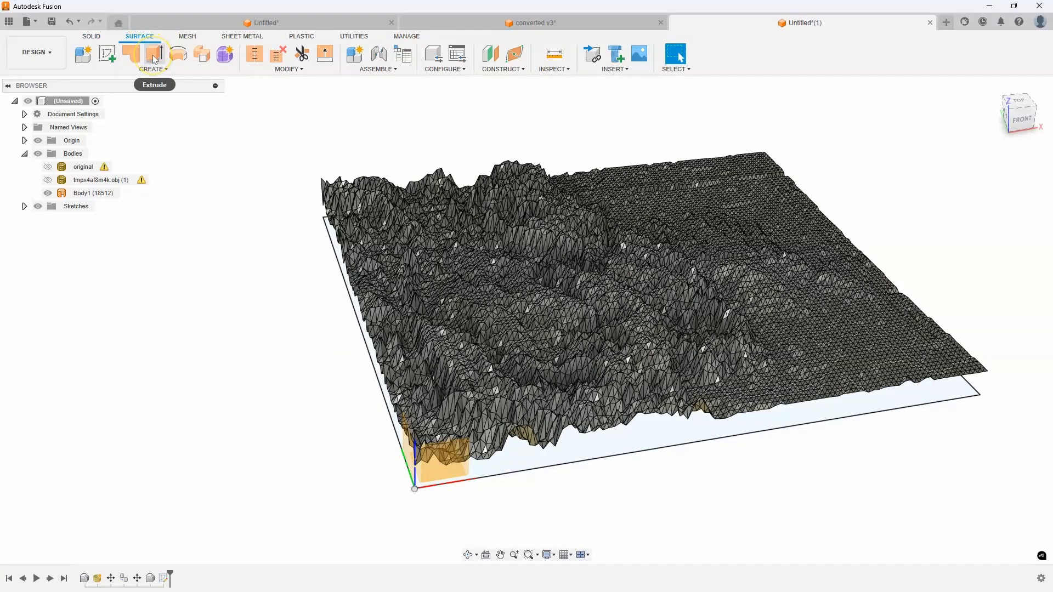
{"action": "left_click", "coordinate": [152, 54]}
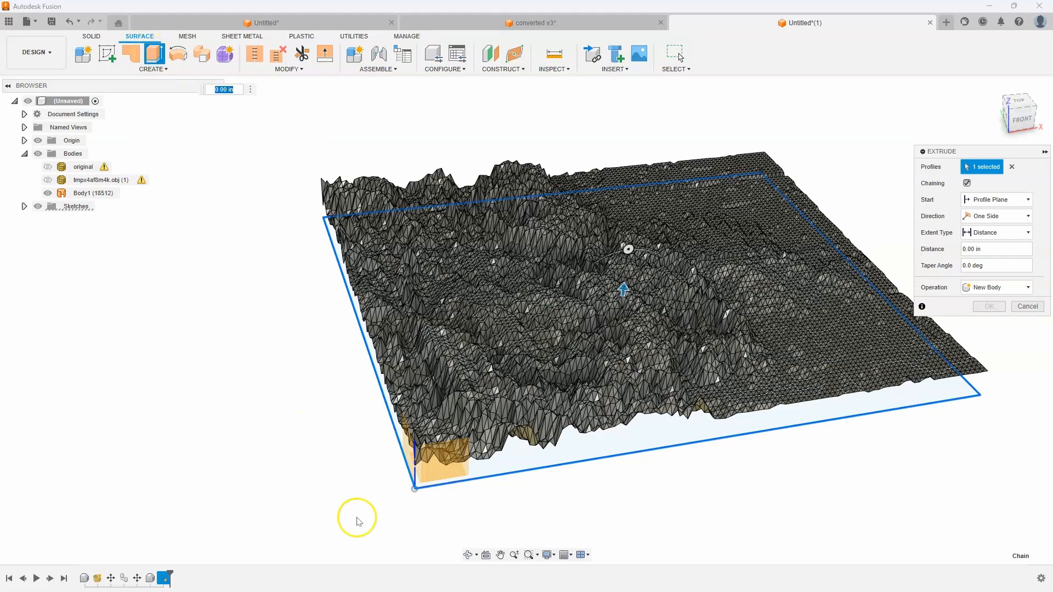
{"action": "mouse_move", "coordinate": [631, 459]}
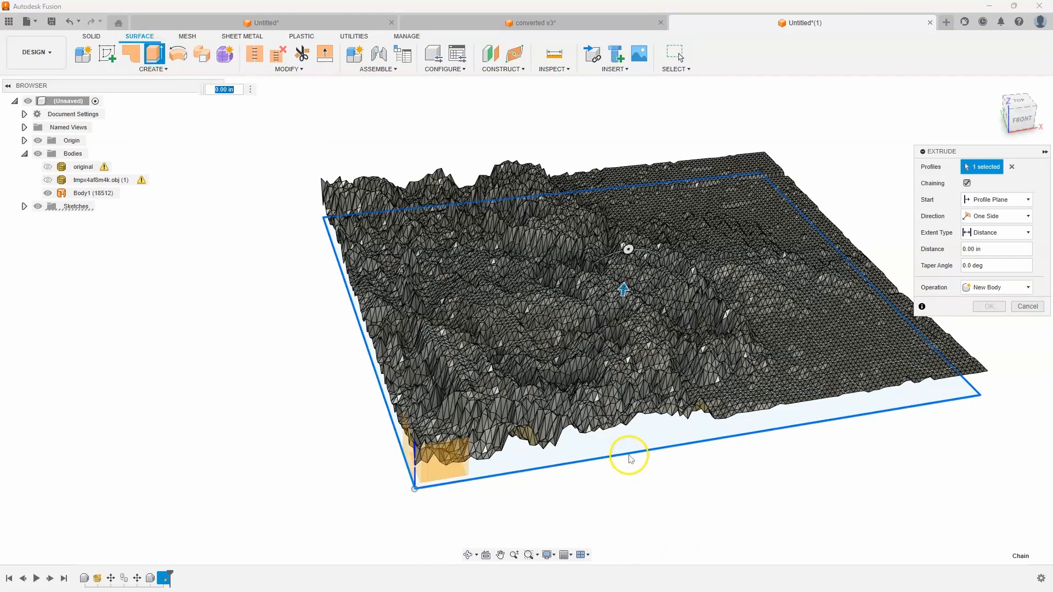
{"action": "left_click", "coordinate": [632, 449]}
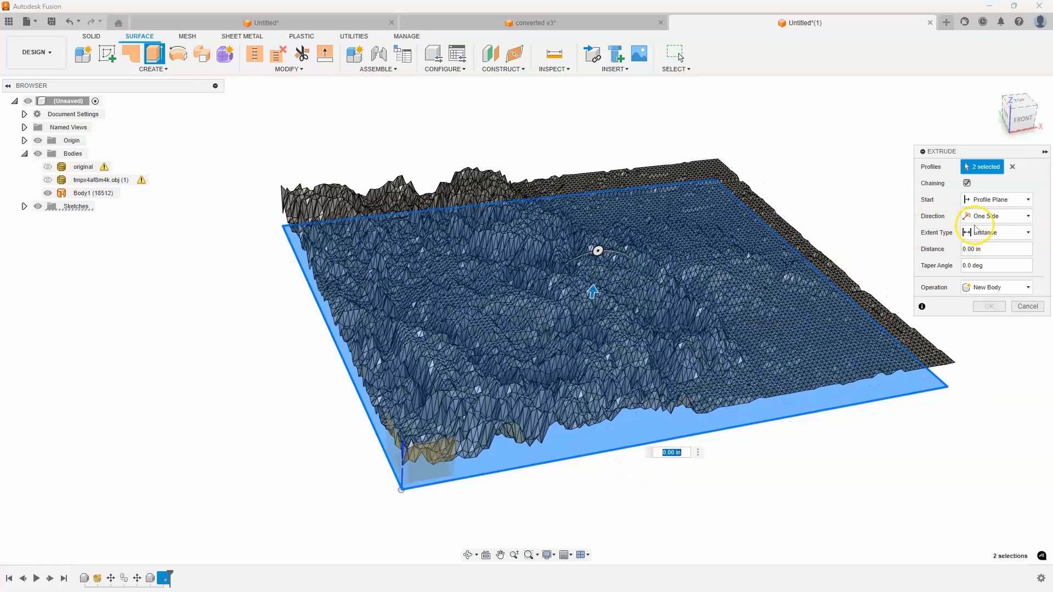
{"action": "left_click", "coordinate": [997, 232]}
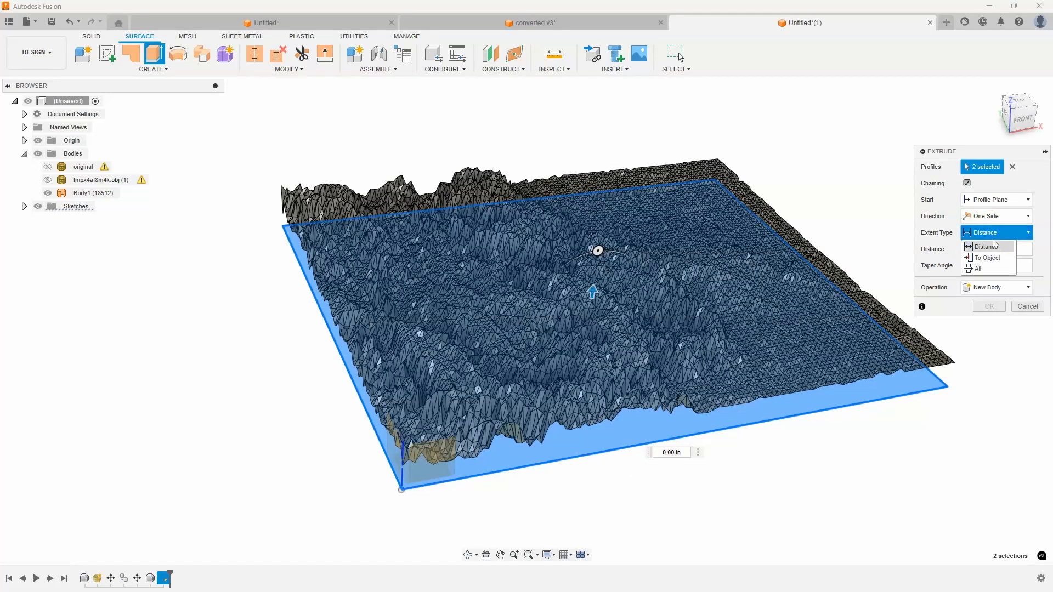
{"action": "left_click", "coordinate": [987, 258]}
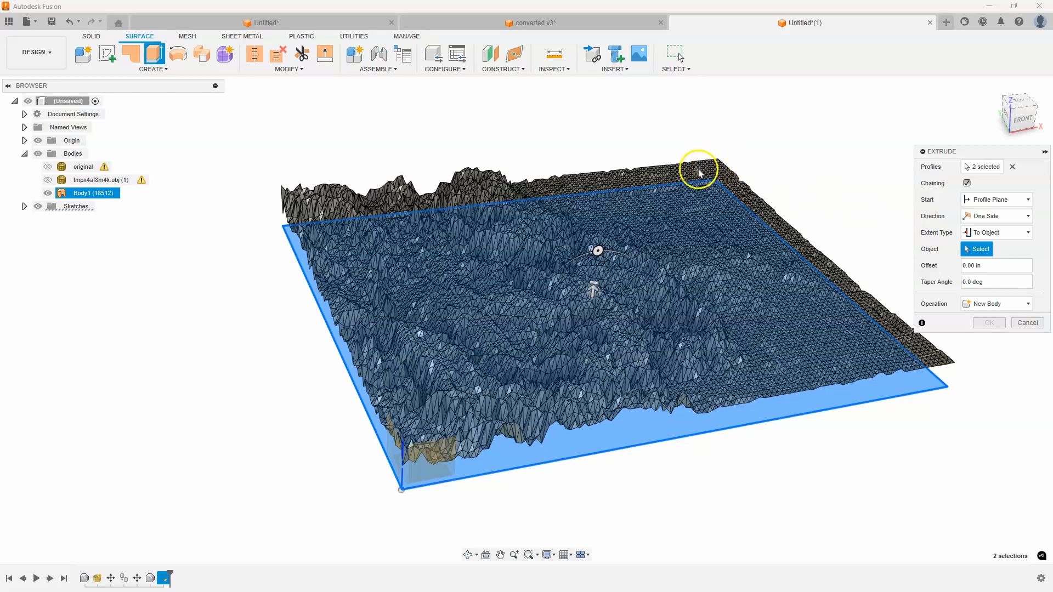
{"action": "mouse_move", "coordinate": [873, 308]}
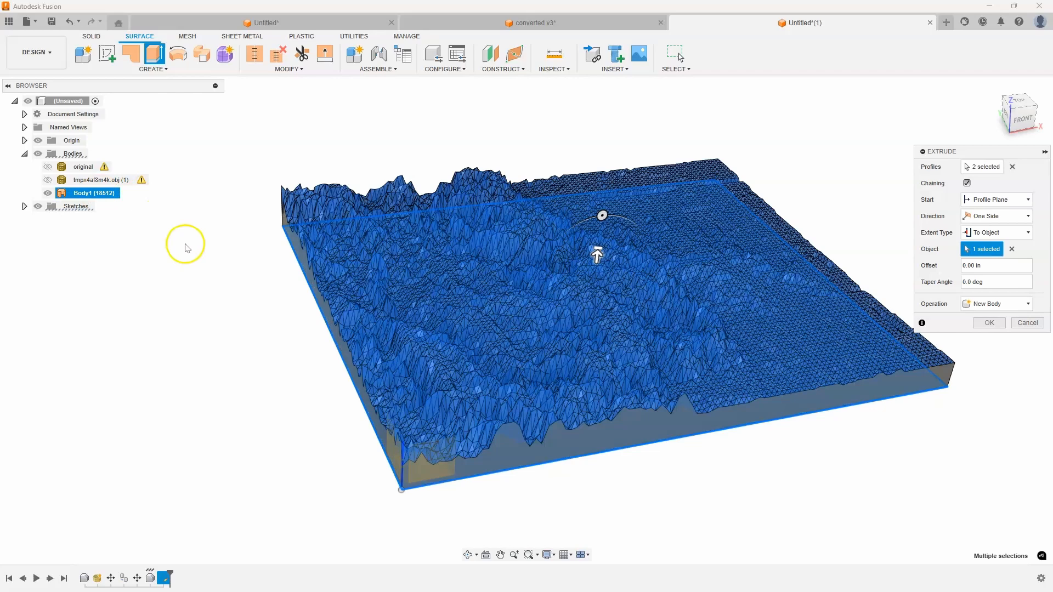
{"action": "mouse_move", "coordinate": [249, 420]}
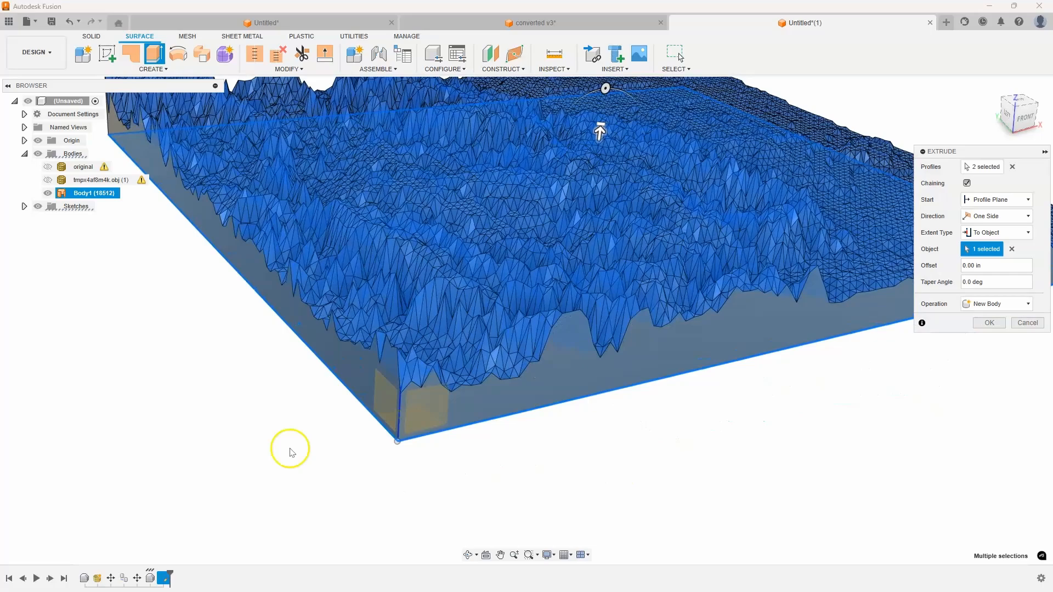
{"action": "left_click_drag", "start_coordinate": [289, 450], "coordinate": [749, 263]}
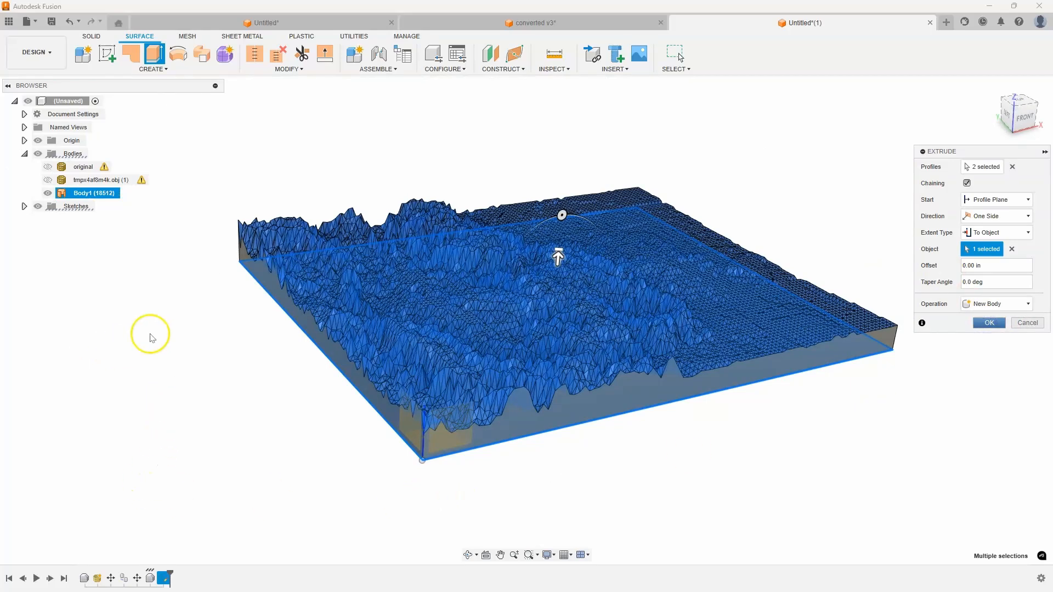
{"action": "mouse_move", "coordinate": [152, 335]}
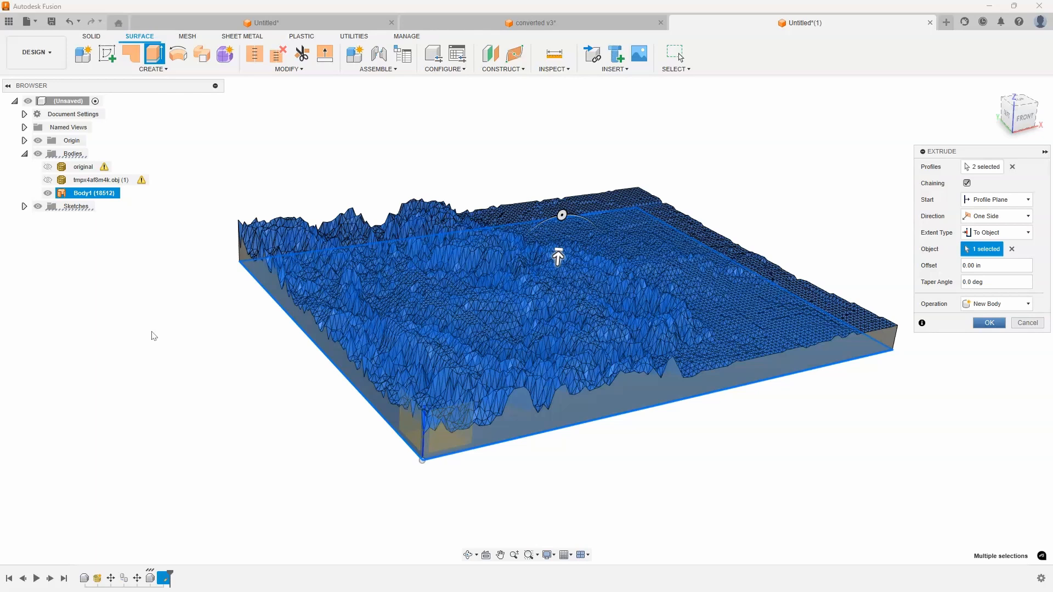
{"action": "left_click", "coordinate": [988, 322]}
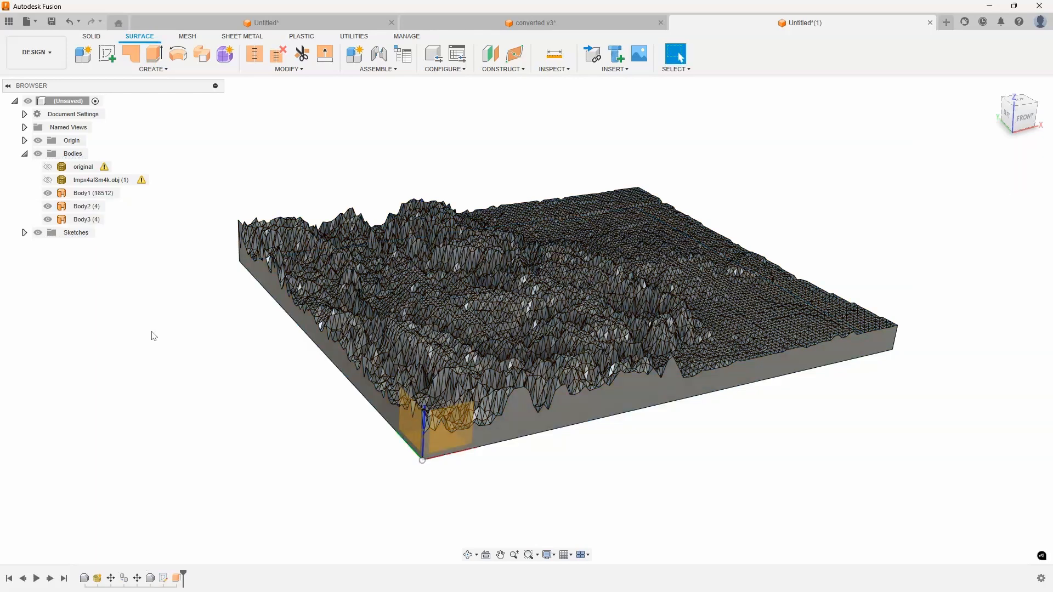
Hide the origin axes and the terrain body Body1.
{"action": "left_click", "coordinate": [71, 140]}
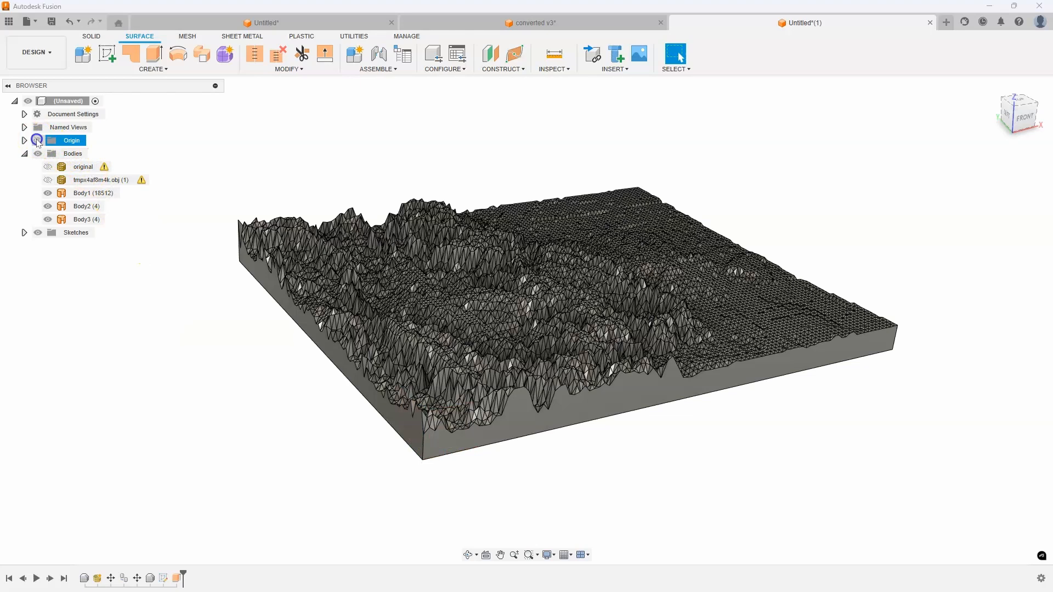
{"action": "left_click", "coordinate": [93, 193]}
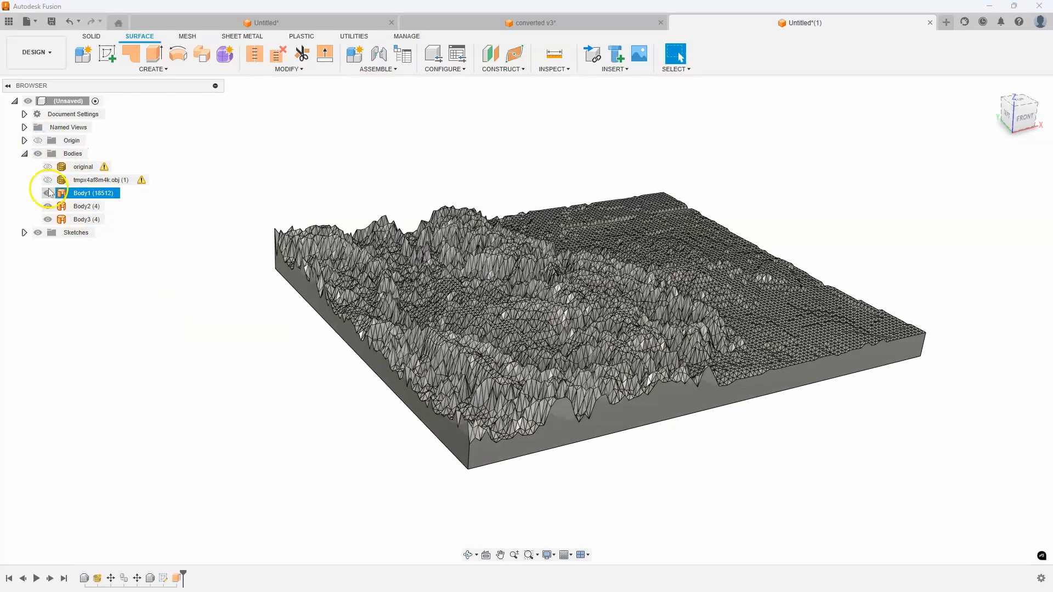
{"action": "left_click", "coordinate": [48, 194]}
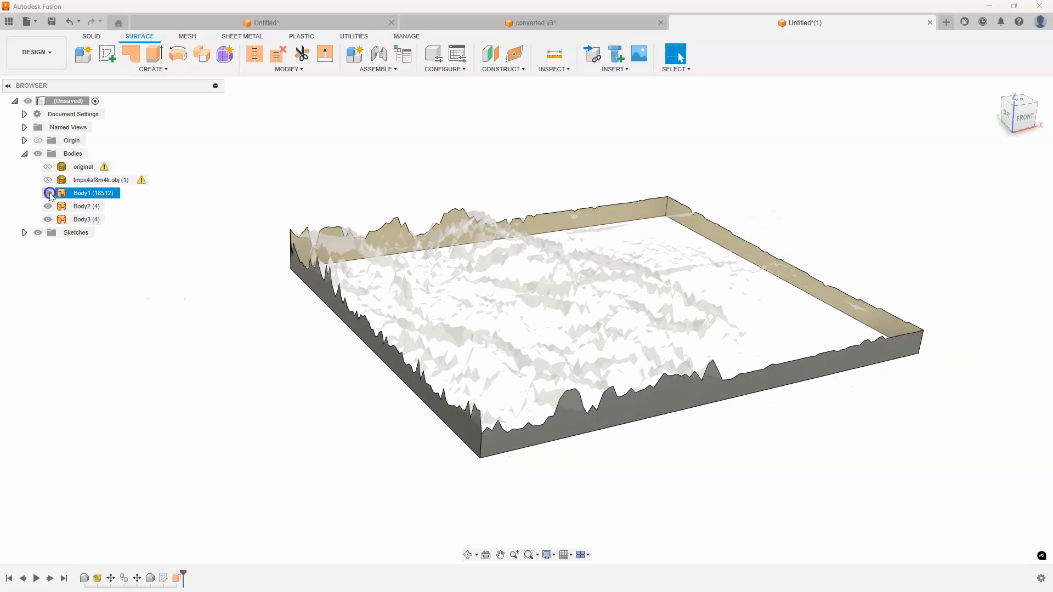
{"action": "left_click", "coordinate": [48, 197]}
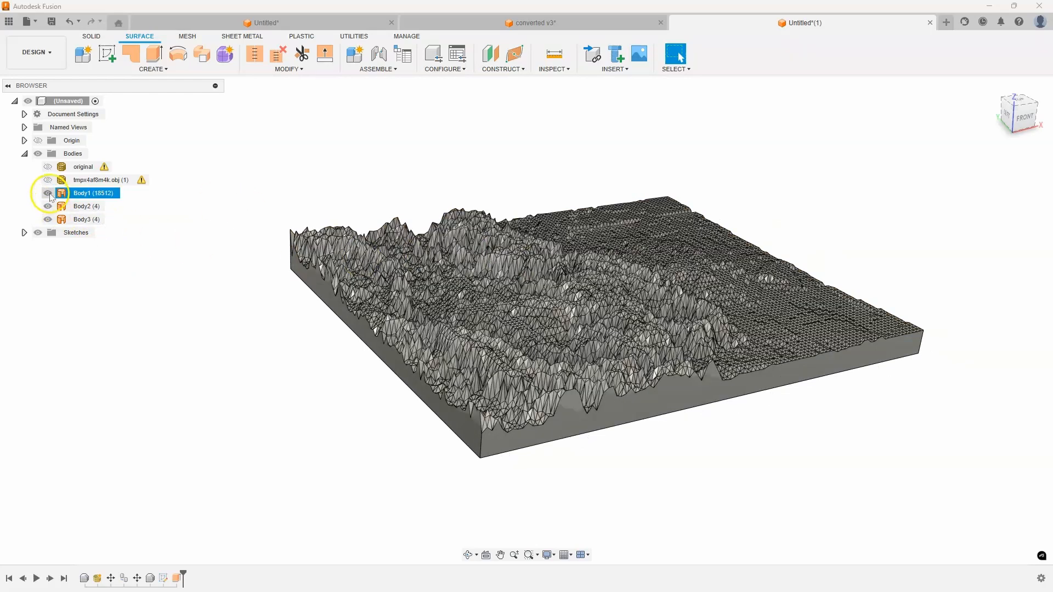
{"action": "left_click", "coordinate": [47, 193]}
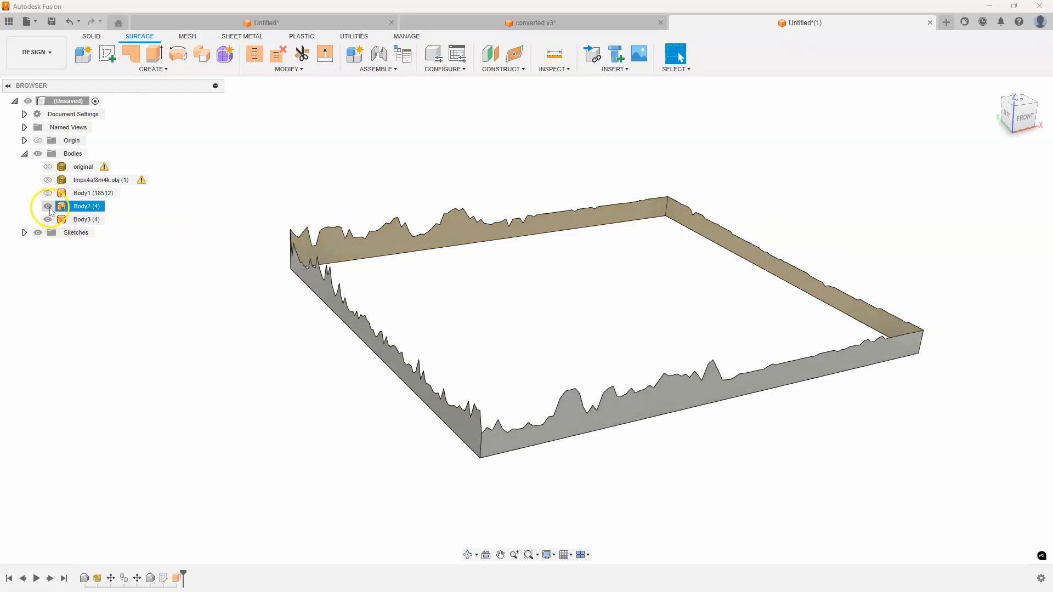
{"action": "left_click", "coordinate": [48, 206]}
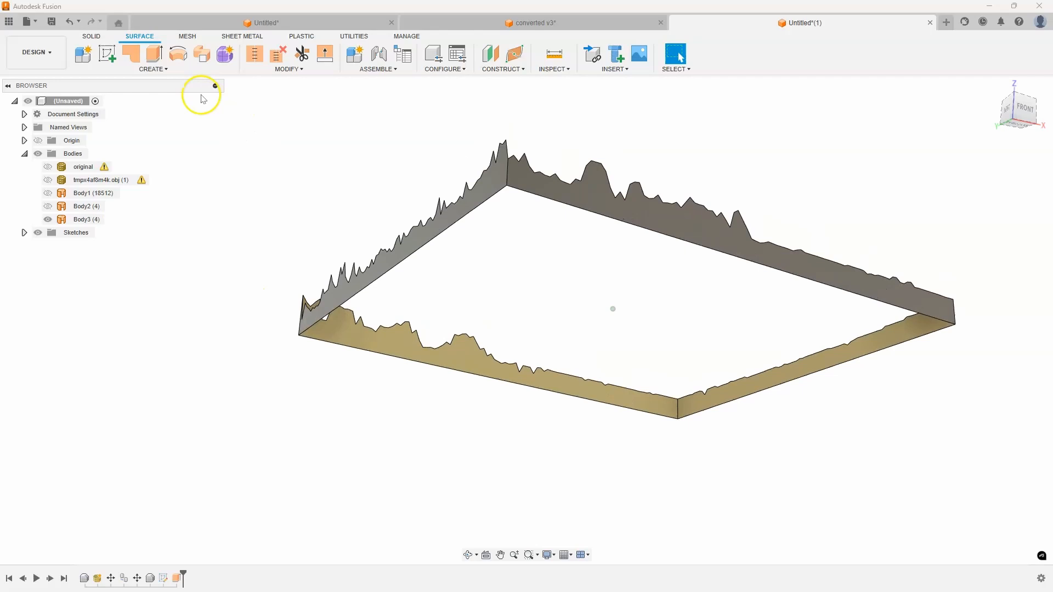
{"action": "mouse_move", "coordinate": [130, 54]}
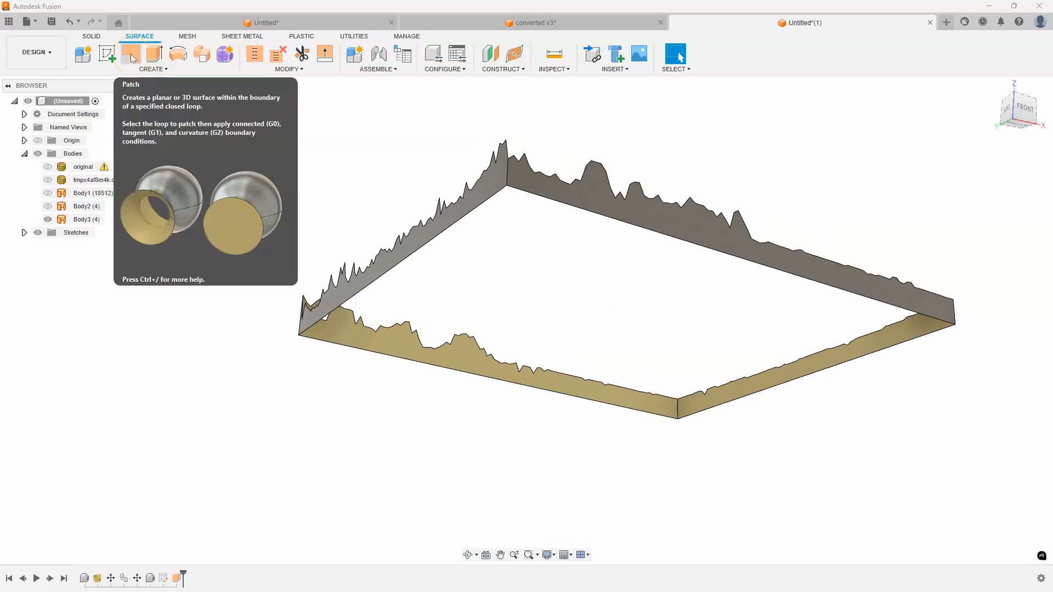
Cap the bottom edge loop of the base walls with a patch surface, Body4.
{"action": "left_click", "coordinate": [130, 53]}
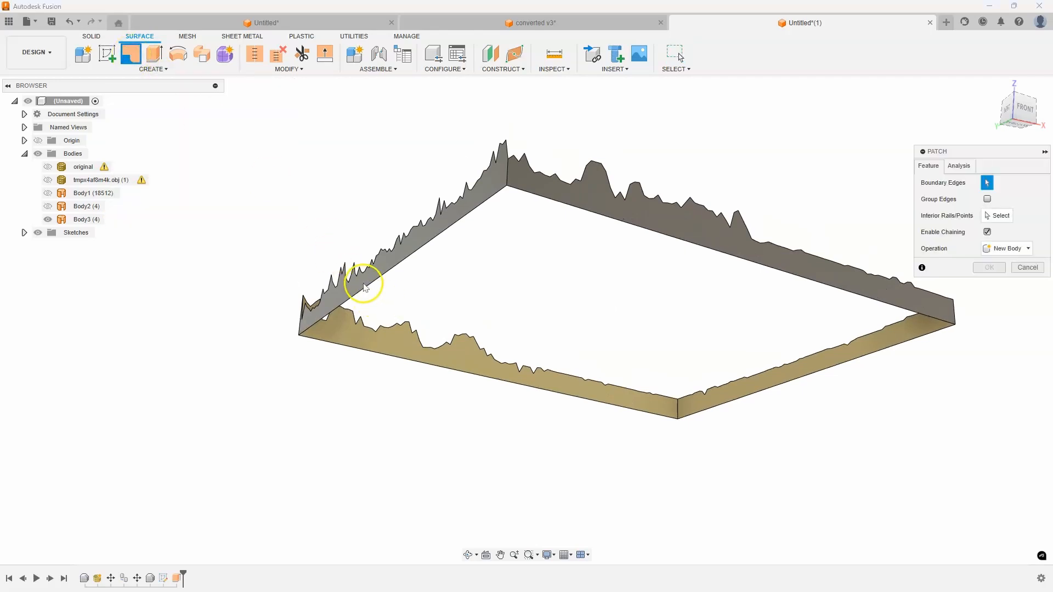
{"action": "left_click", "coordinate": [744, 395]}
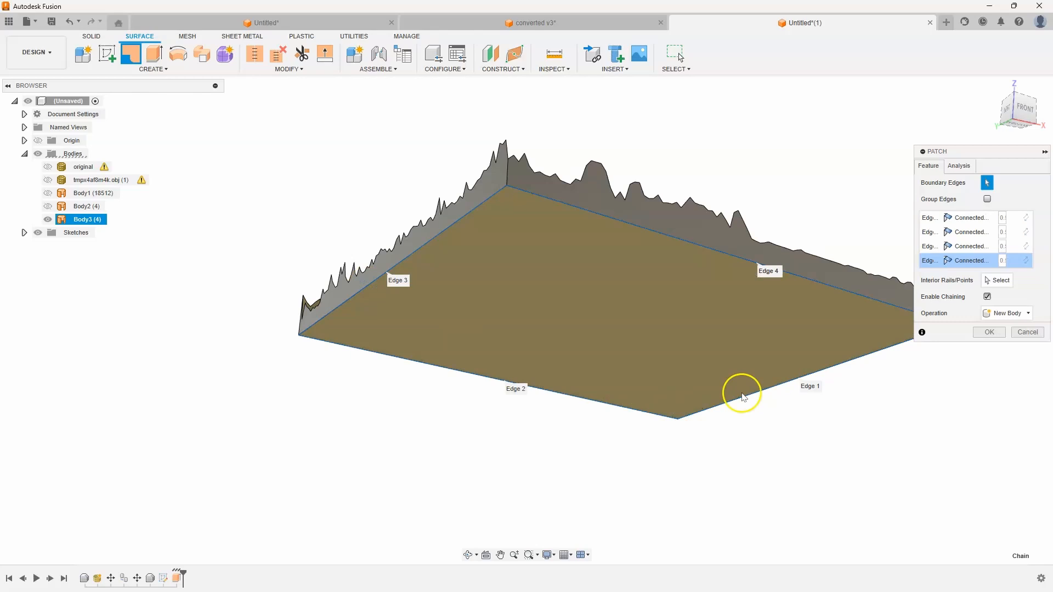
{"action": "left_click", "coordinate": [988, 332]}
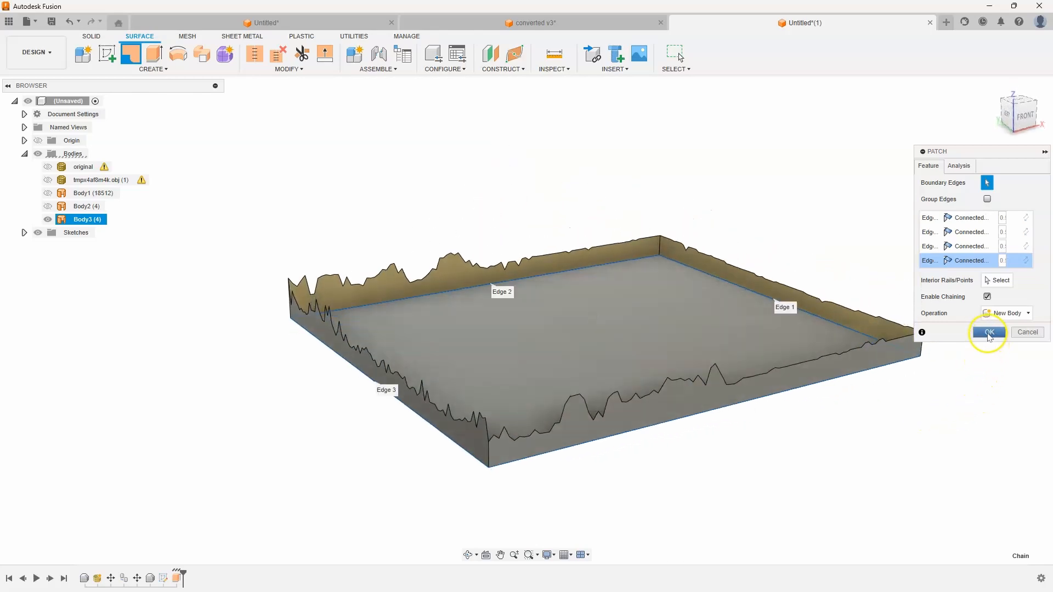
{"action": "left_click", "coordinate": [988, 332]}
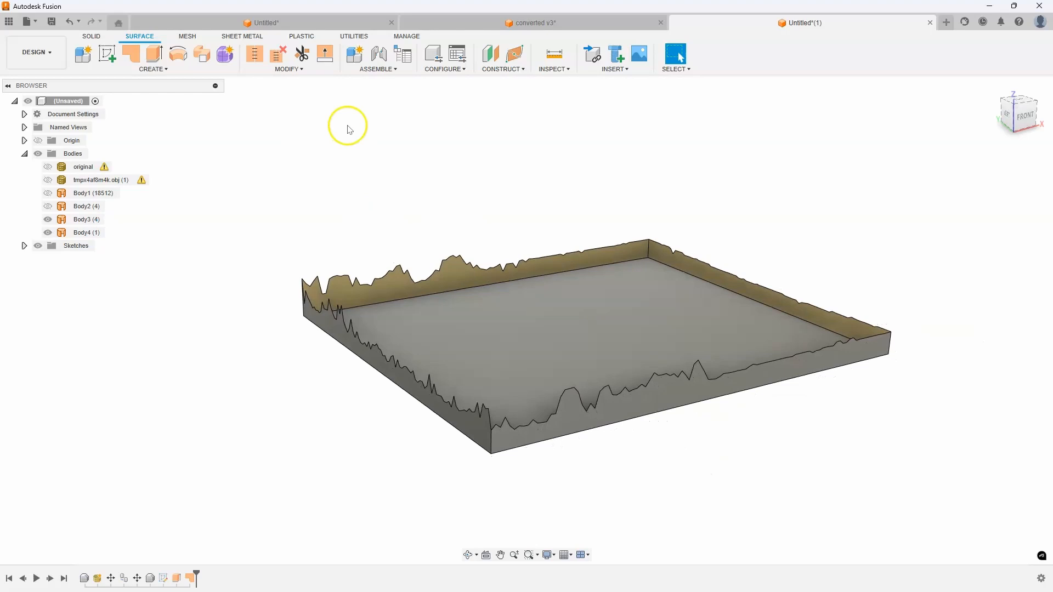
Stitch Body3 and Body4 into closed Body5 and show the original terrain mesh above it.
{"action": "left_click", "coordinate": [254, 54]}
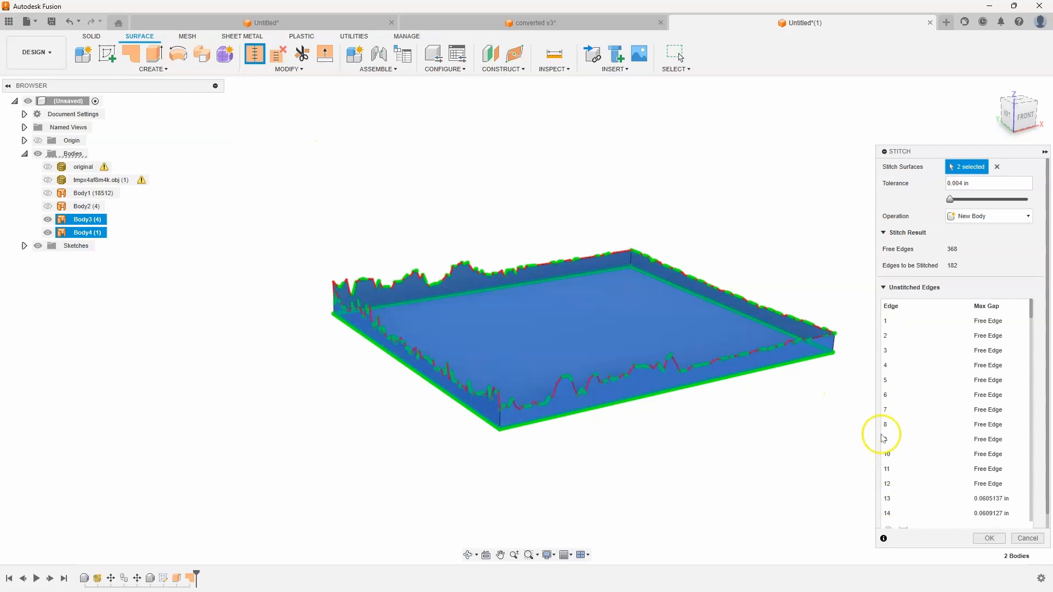
{"action": "left_click", "coordinate": [988, 538]}
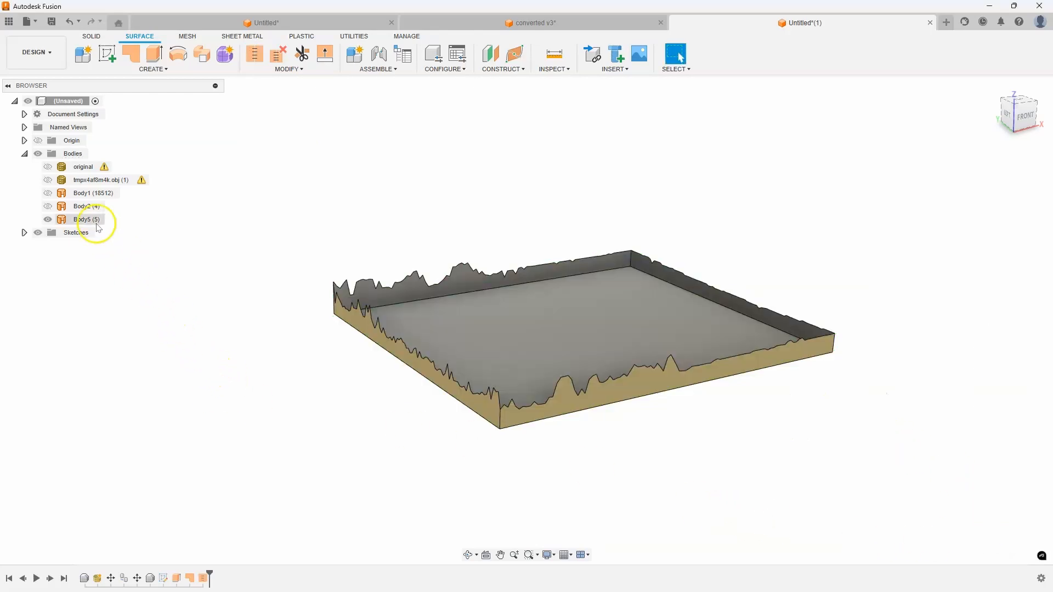
{"action": "left_click", "coordinate": [88, 219]}
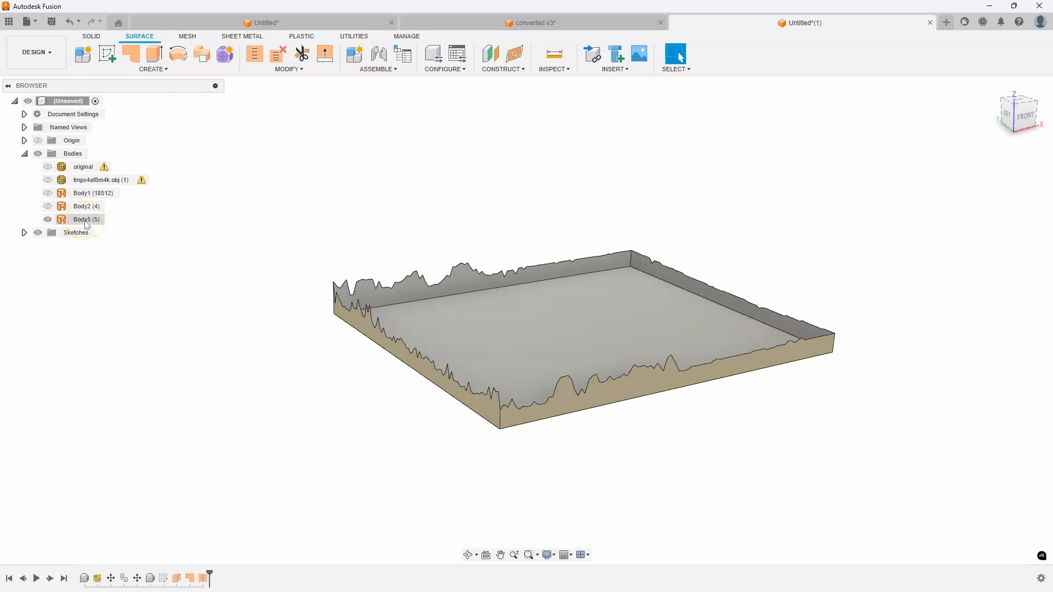
{"action": "left_click", "coordinate": [48, 167]}
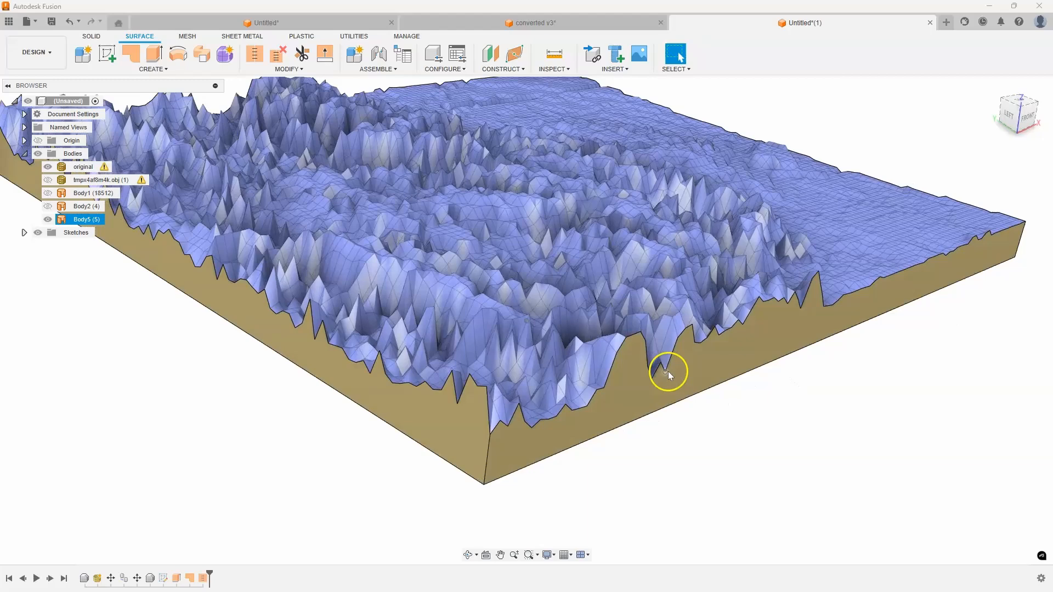
{"action": "left_click_drag", "start_coordinate": [668, 373], "coordinate": [635, 359]}
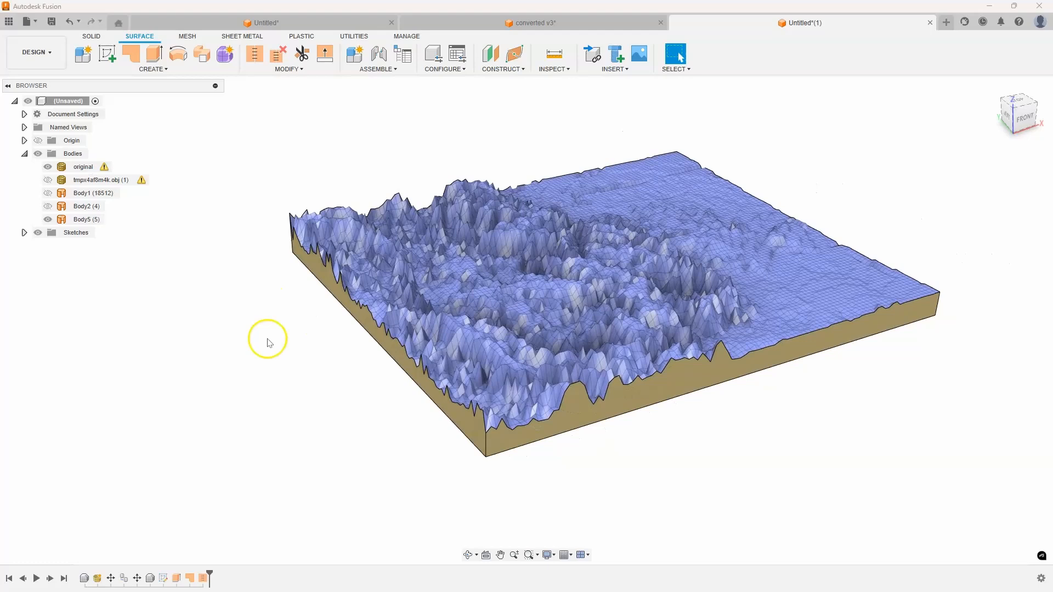
{"action": "left_click", "coordinate": [83, 165]}
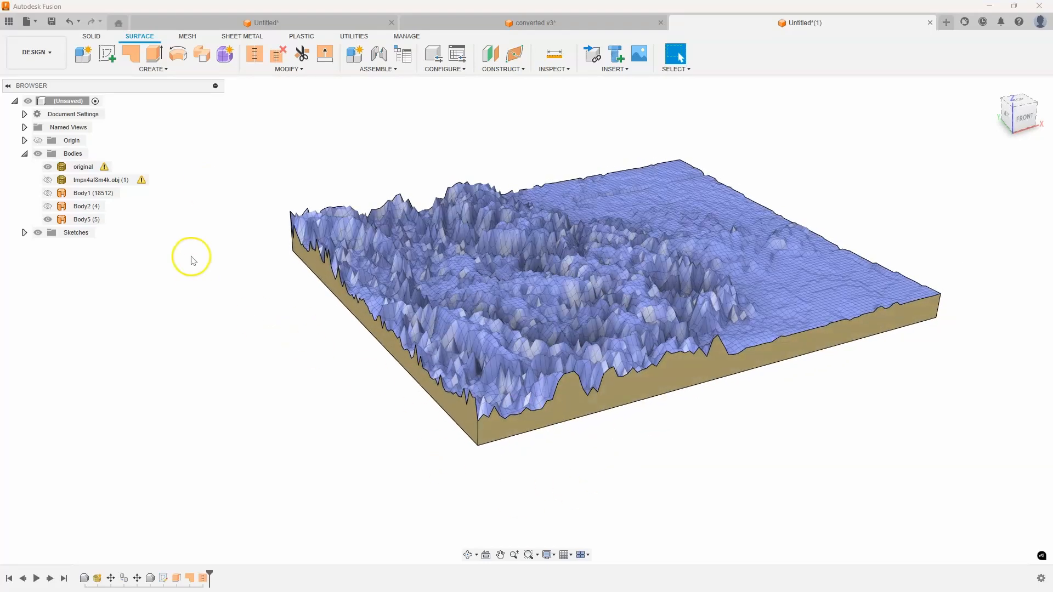
{"action": "left_click", "coordinate": [187, 36]}
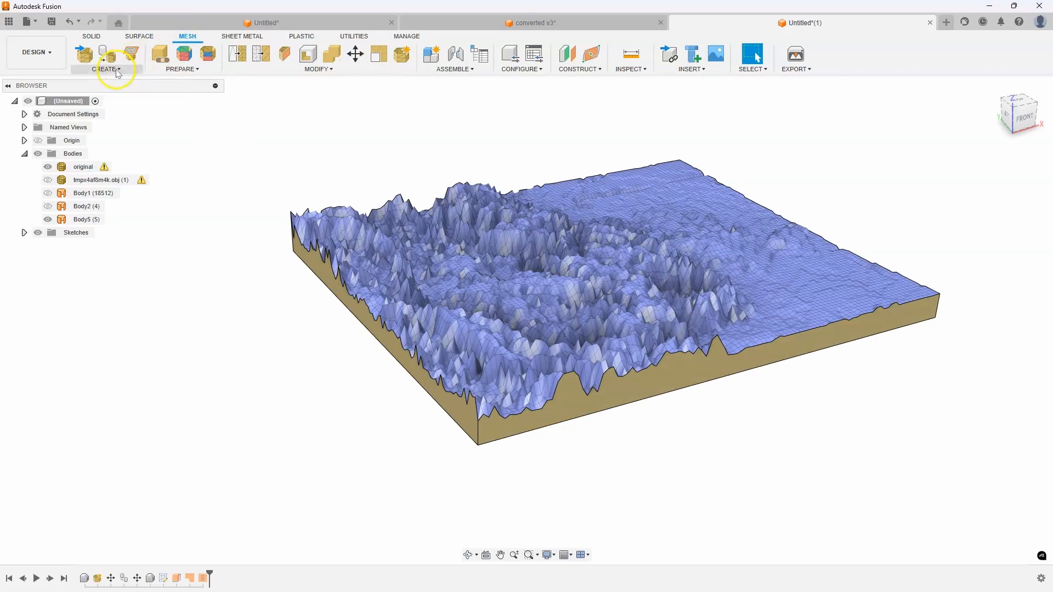
Tessellate the stitched base Body5 into a mesh body with Medium refinement.
{"action": "left_click", "coordinate": [106, 69]}
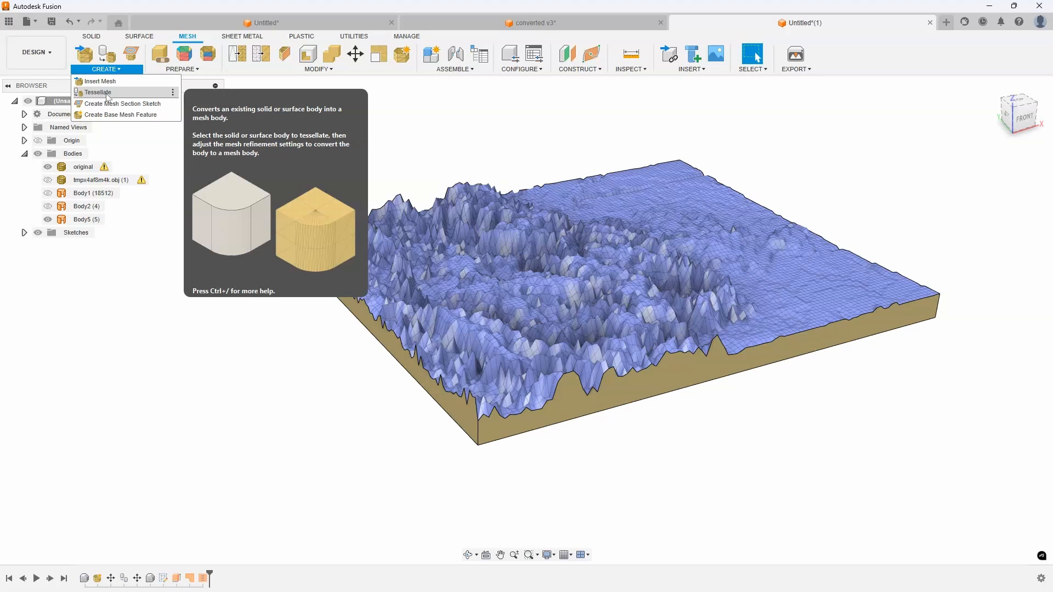
{"action": "left_click", "coordinate": [98, 92]}
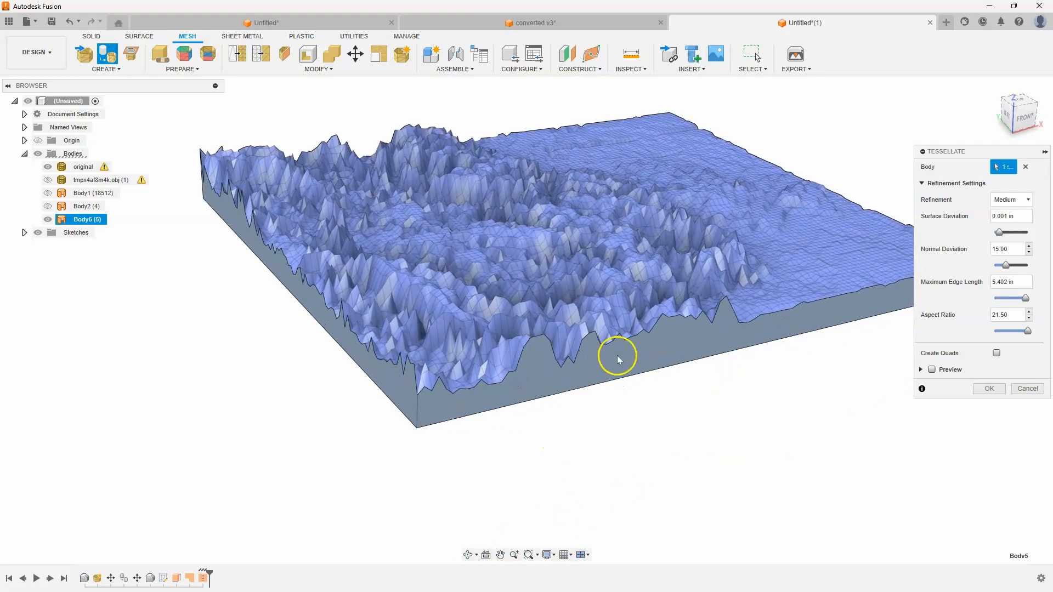
{"action": "left_click", "coordinate": [988, 388]}
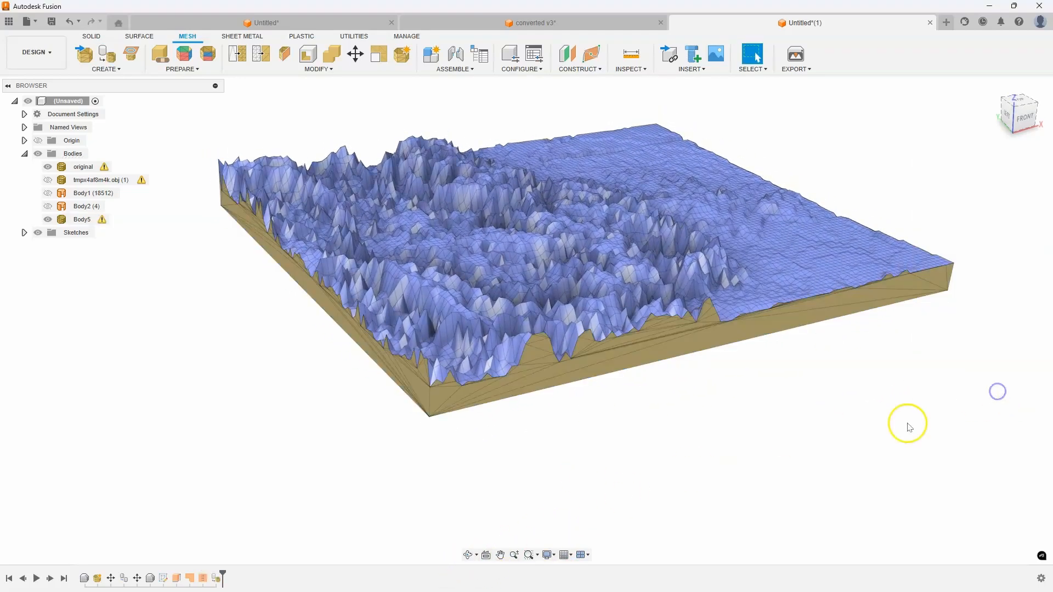
{"action": "left_click_drag", "start_coordinate": [907, 427], "coordinate": [520, 366]}
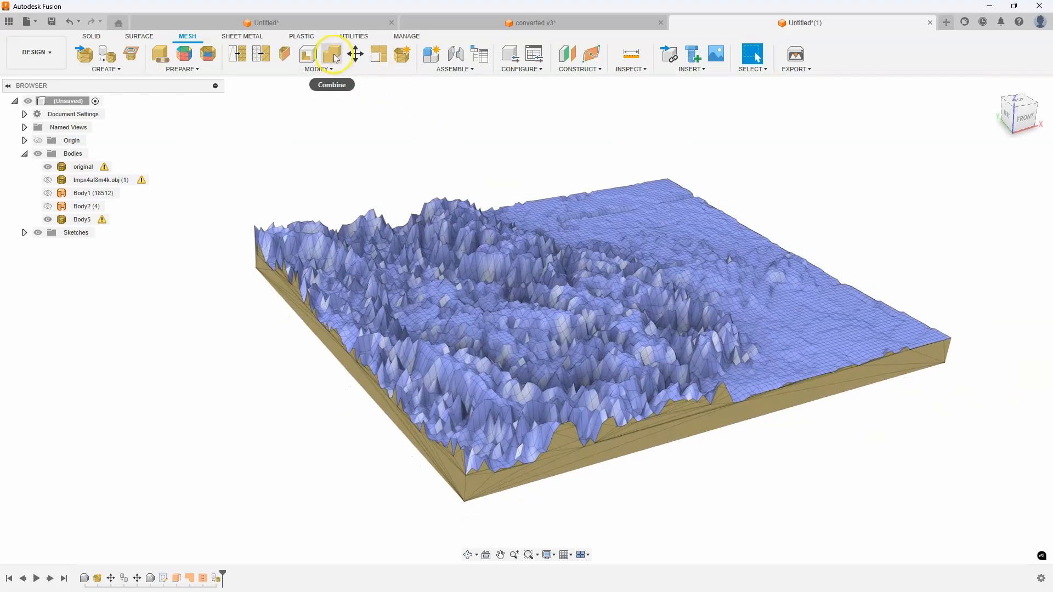
Combine with Merge, target 'original' and tool Body5, then toggle the merged body's visibility.
{"action": "left_click", "coordinate": [331, 54]}
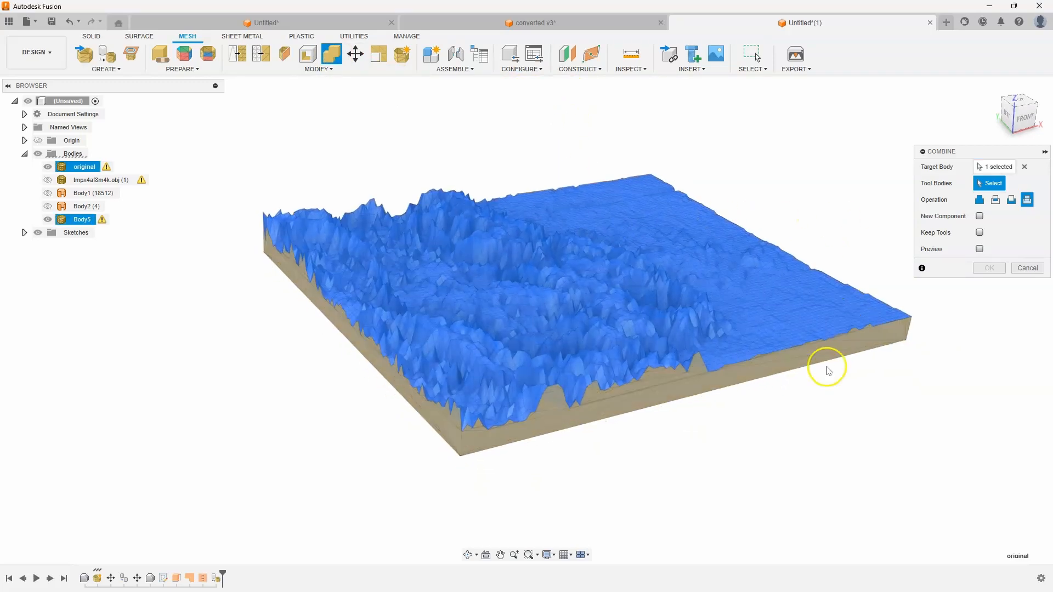
{"action": "left_click", "coordinate": [828, 370]}
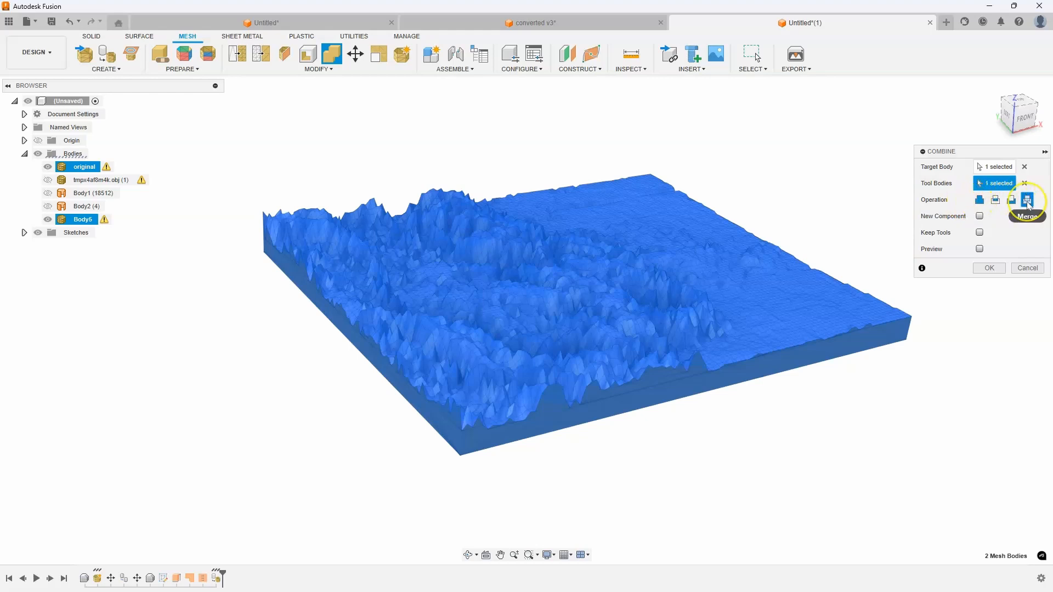
{"action": "mouse_move", "coordinate": [1027, 199]}
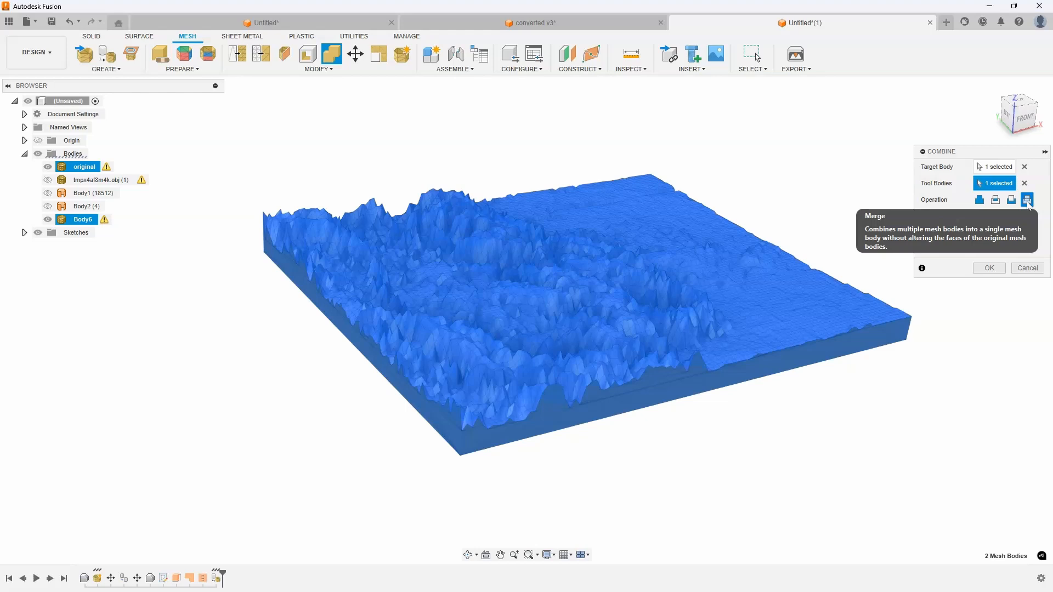
{"action": "left_click", "coordinate": [979, 199]}
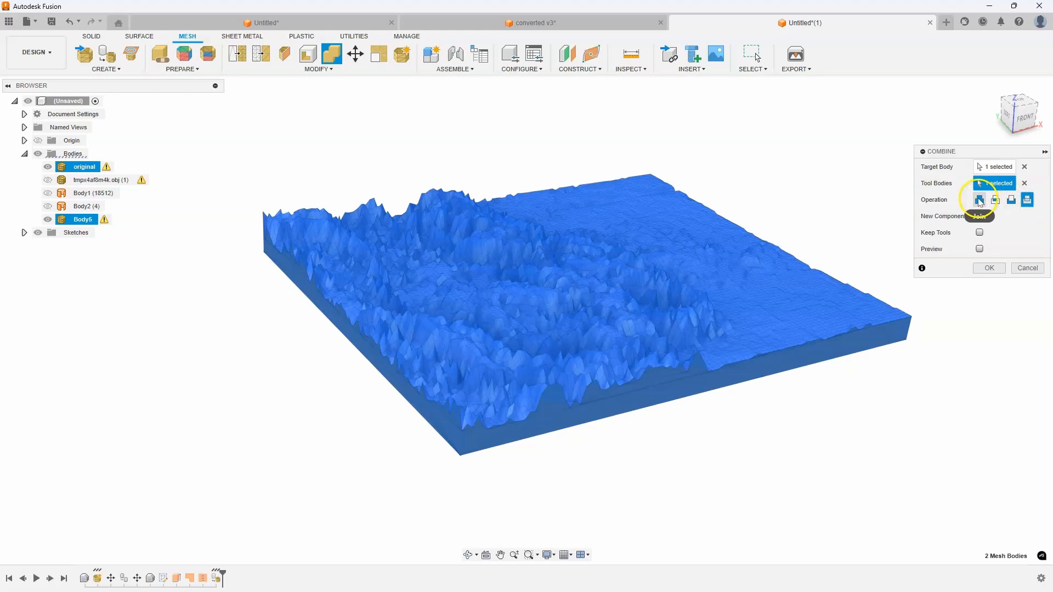
{"action": "mouse_move", "coordinate": [982, 199]}
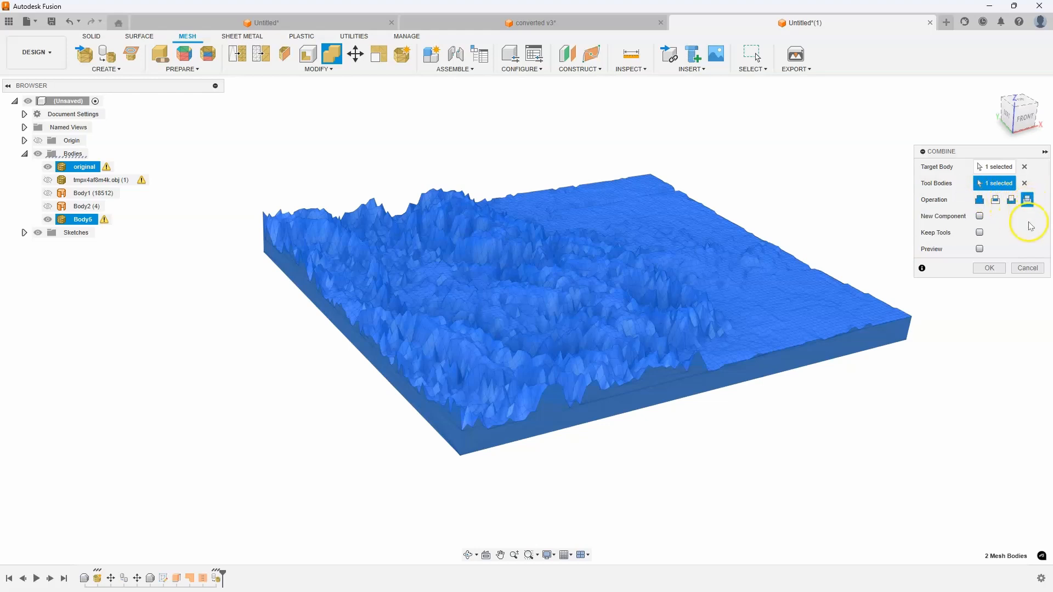
{"action": "left_click", "coordinate": [987, 269]}
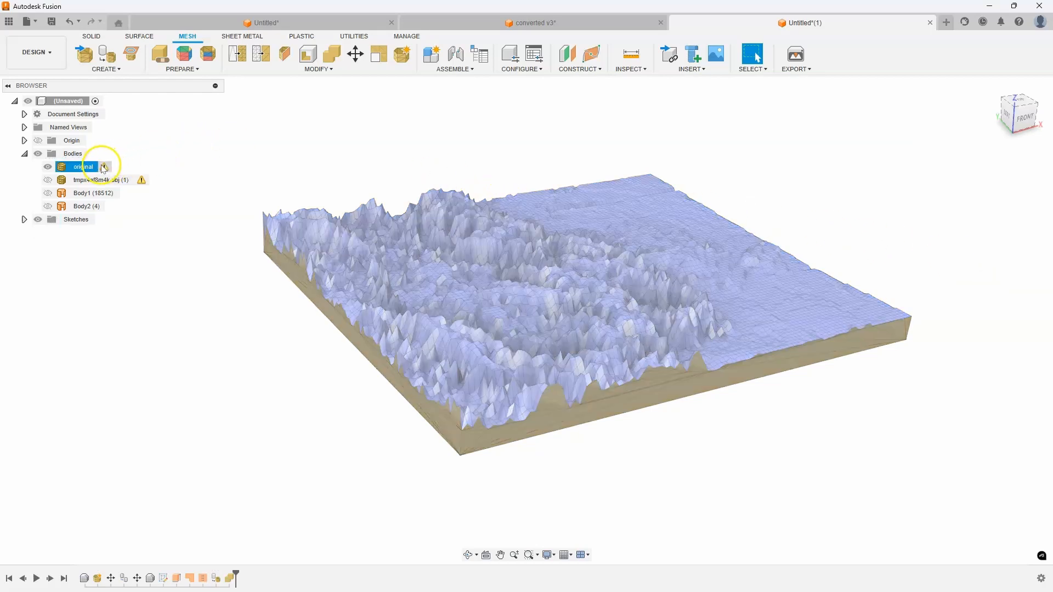
{"action": "left_click", "coordinate": [47, 167]}
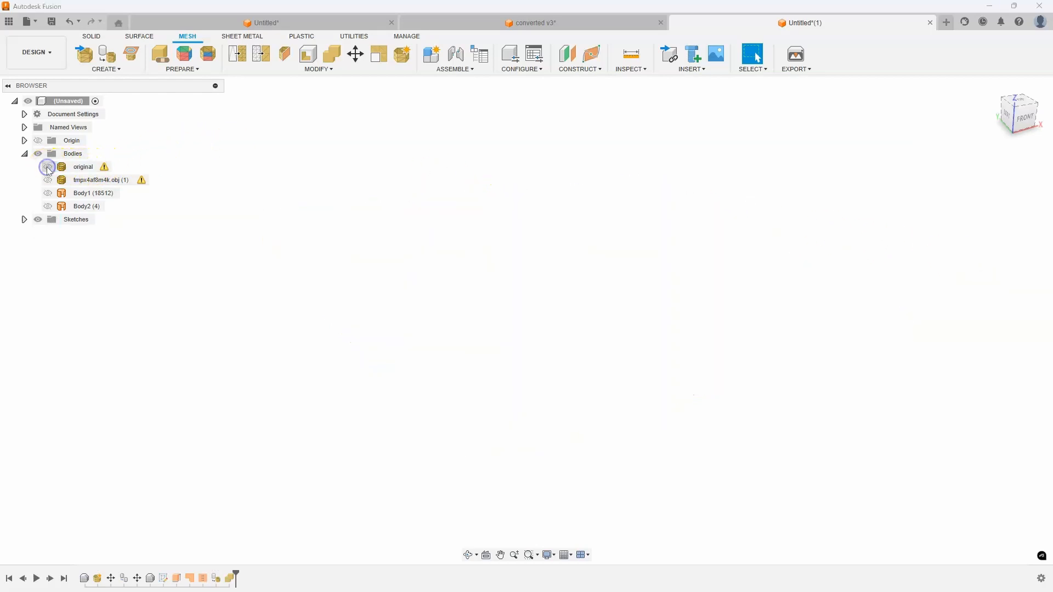
{"action": "left_click", "coordinate": [47, 167]}
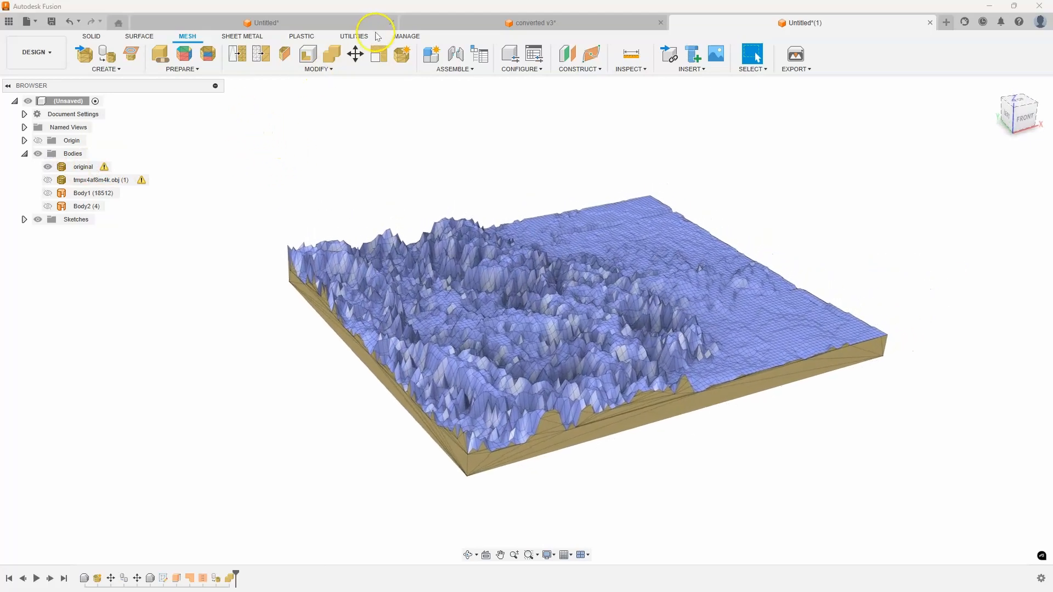
Send the merged terrain body to the slicer with Utilities > 3D Print.
{"action": "left_click", "coordinate": [354, 36]}
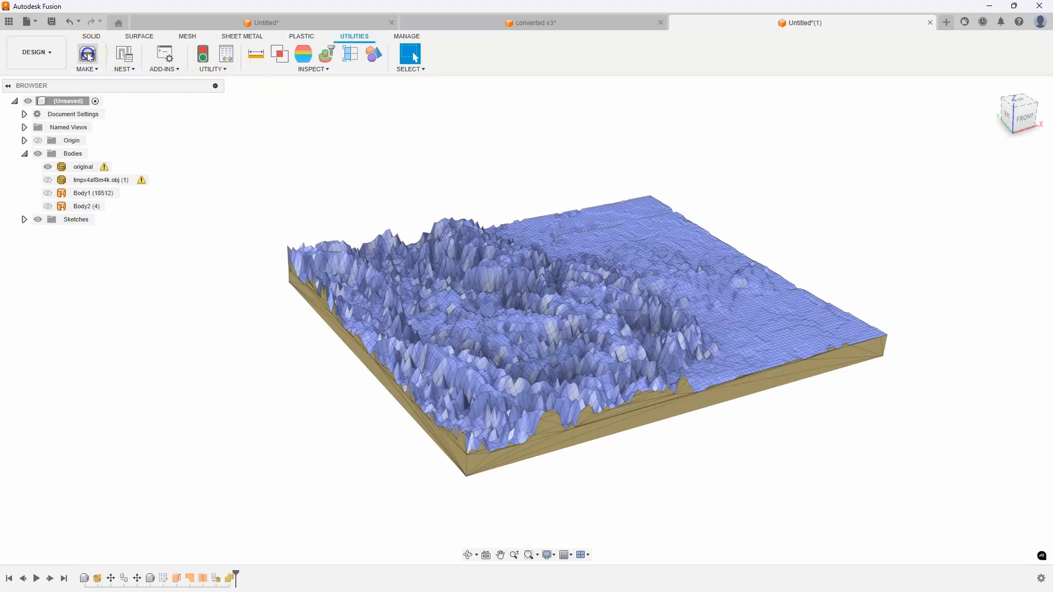
{"action": "left_click", "coordinate": [86, 54]}
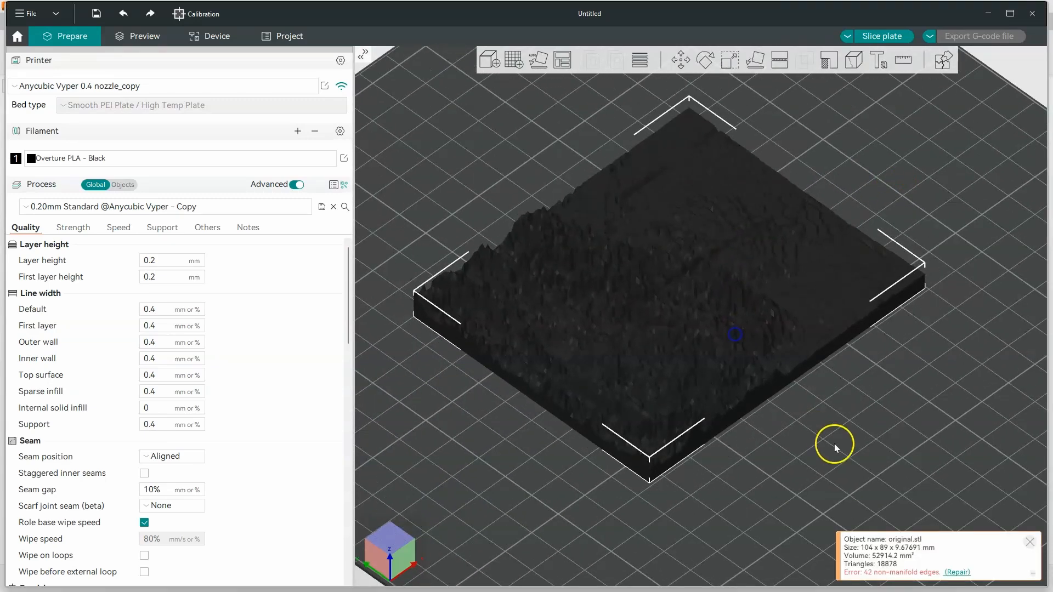
Slice the plate, review the 5h32m, 42.55 g estimate, and return to Prepare.
{"action": "left_click_drag", "start_coordinate": [836, 449], "coordinate": [883, 482]}
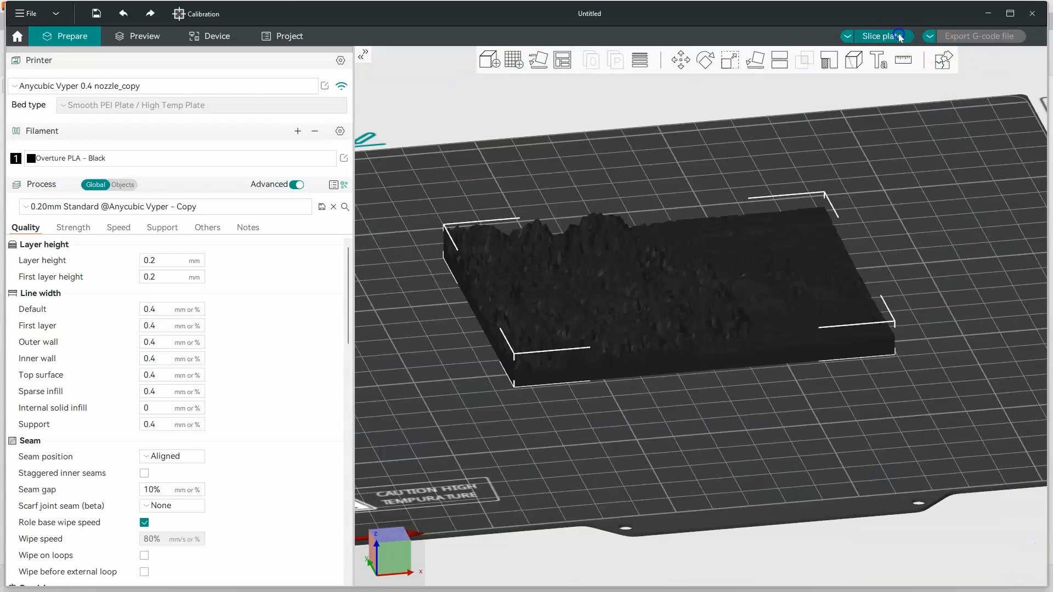
{"action": "left_click", "coordinate": [880, 36]}
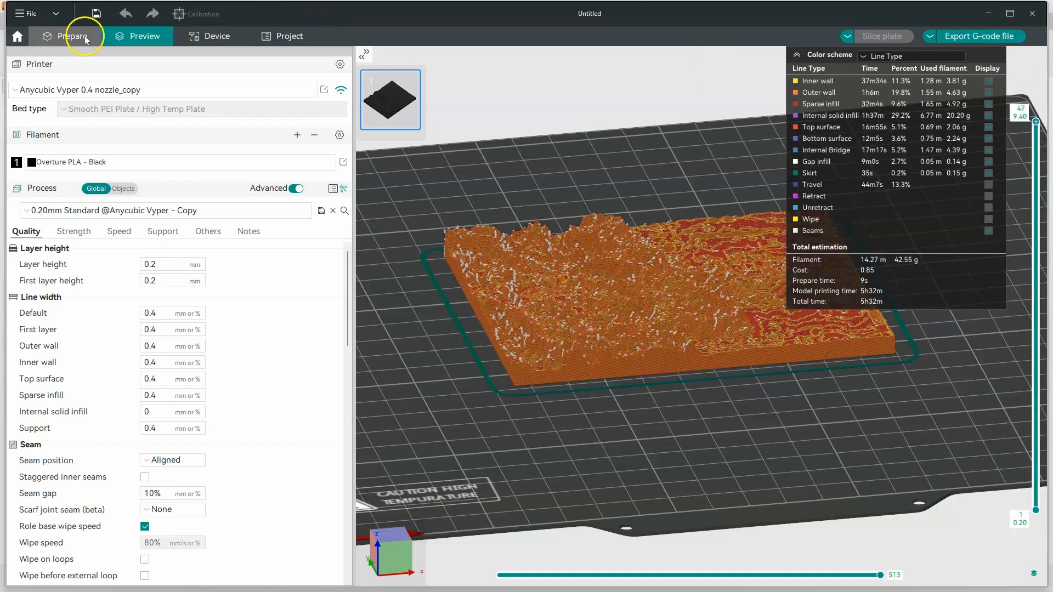
{"action": "left_click", "coordinate": [73, 36]}
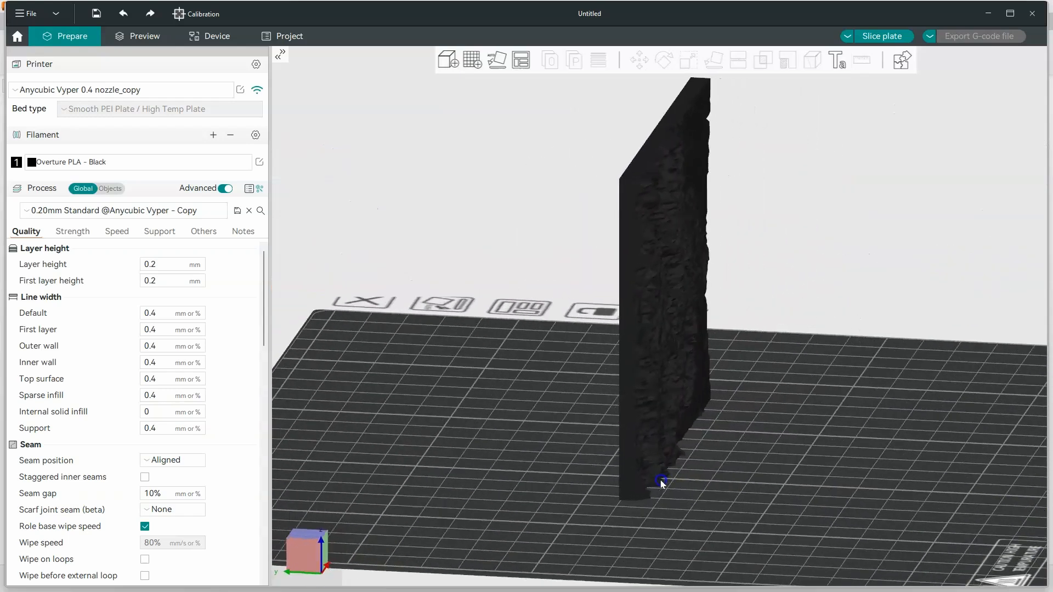
{"action": "left_click_drag", "start_coordinate": [661, 483], "coordinate": [607, 466]}
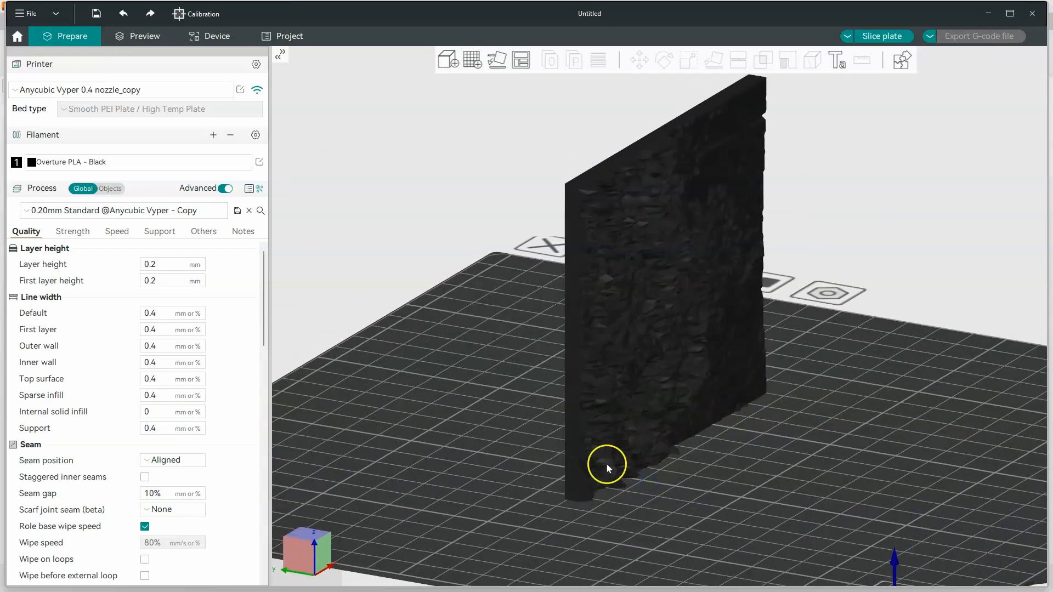
{"action": "mouse_move", "coordinate": [650, 342]}
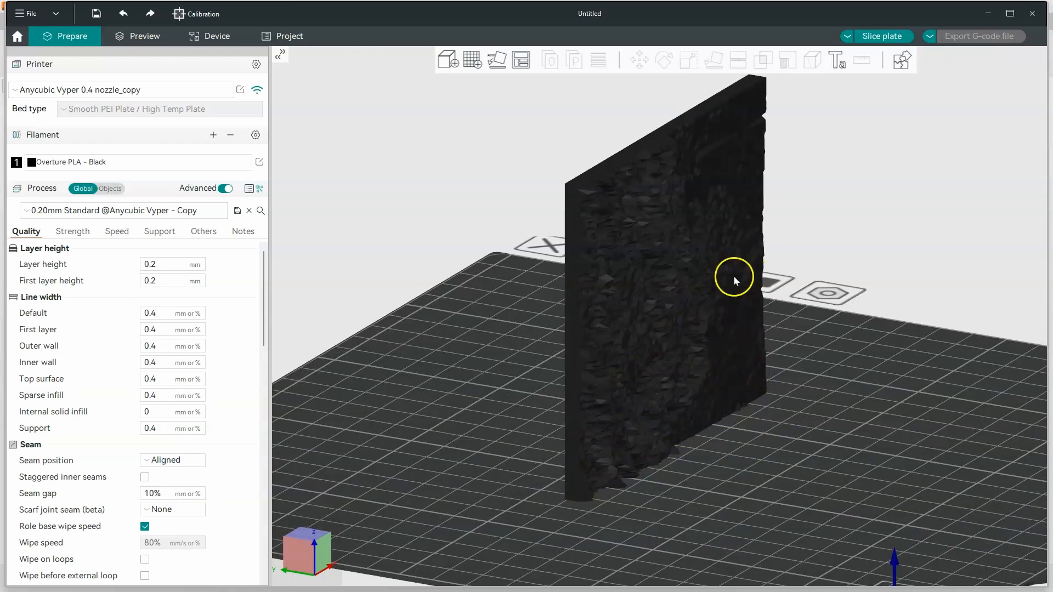
{"action": "mouse_move", "coordinate": [679, 430]}
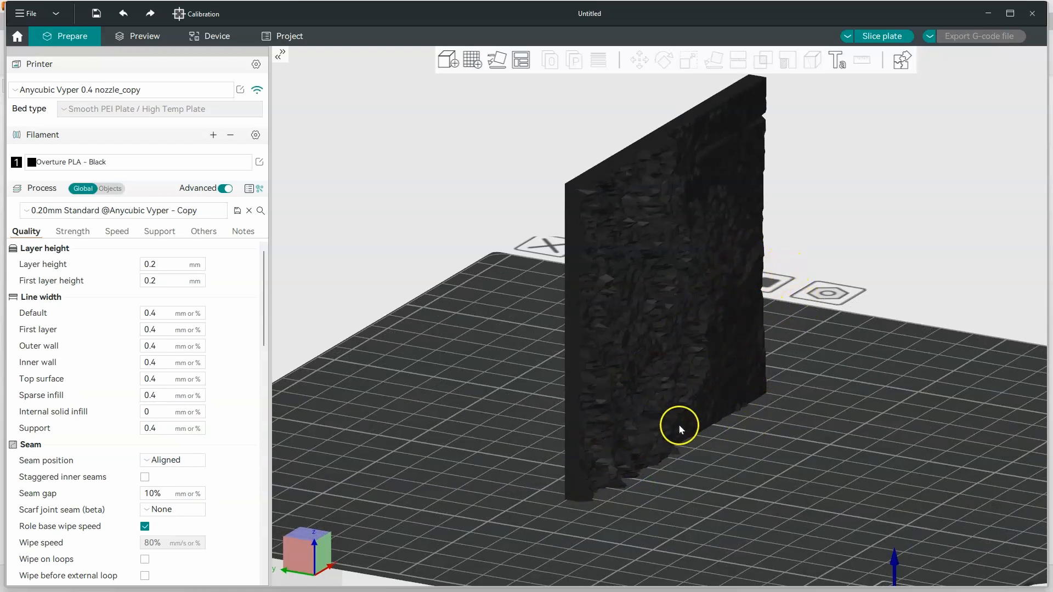
{"action": "left_click_drag", "start_coordinate": [679, 429], "coordinate": [686, 467]}
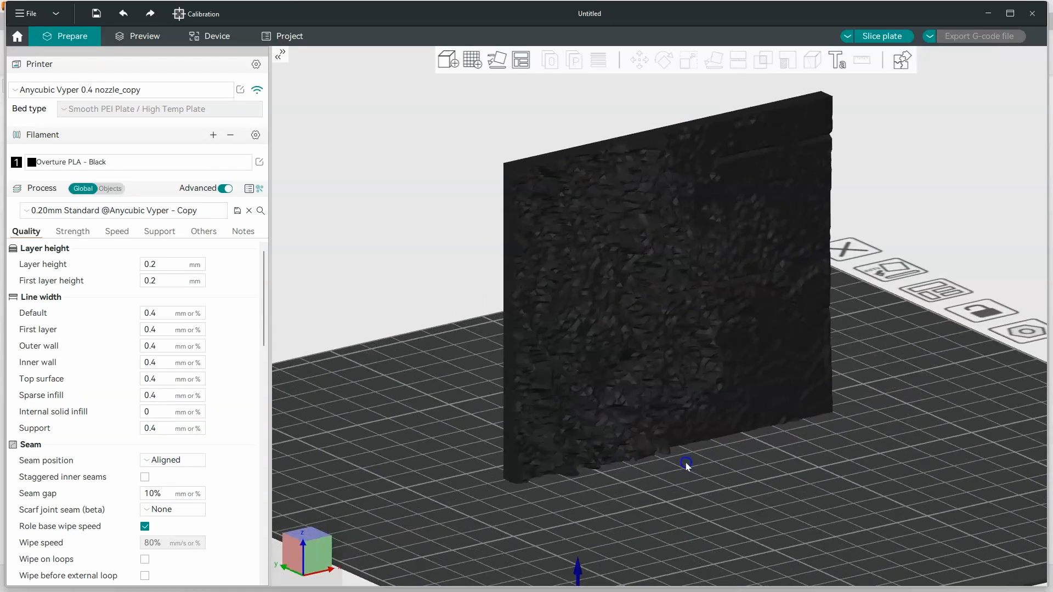
{"action": "mouse_move", "coordinate": [619, 294]}
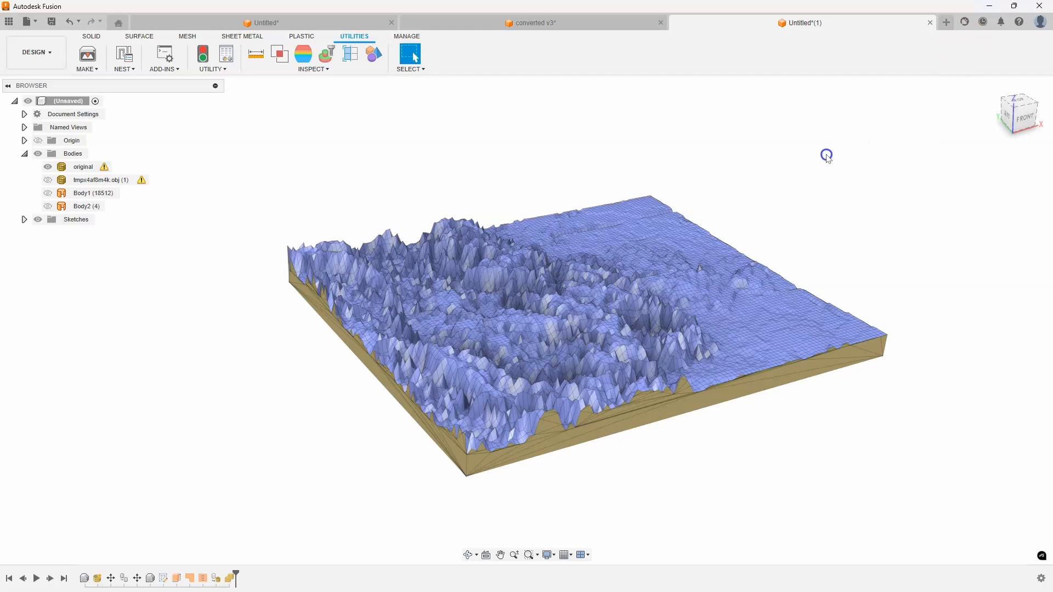
{"action": "mouse_move", "coordinate": [818, 158]}
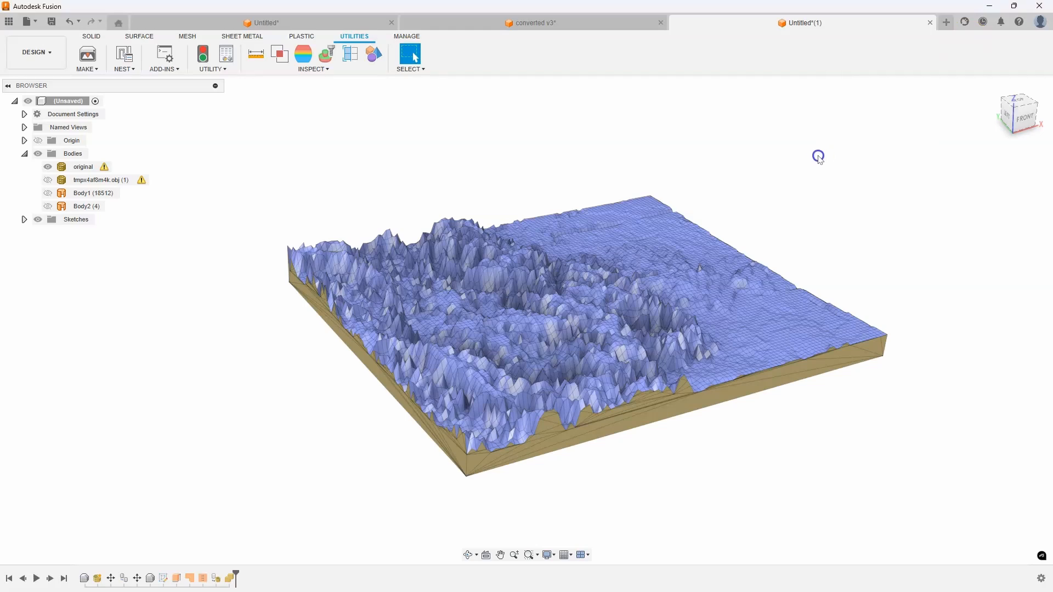
{"action": "mouse_move", "coordinate": [813, 148]}
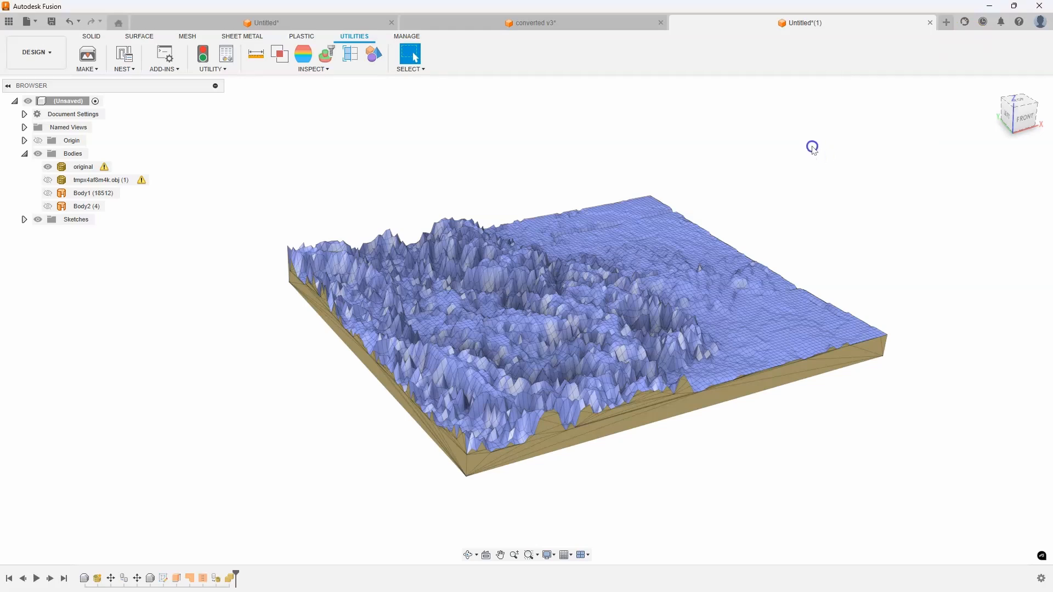